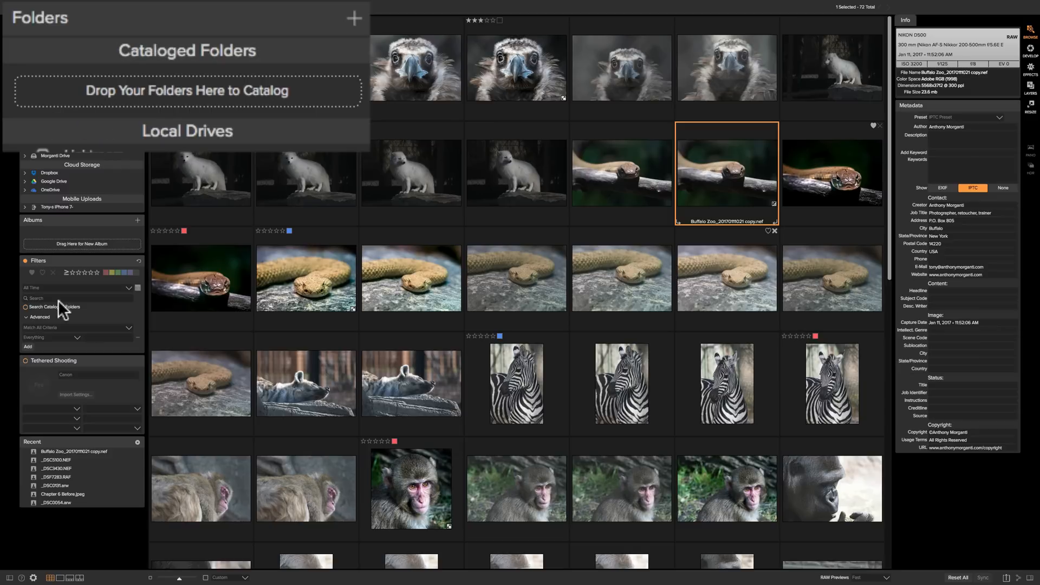
{"action": "mouse_move", "coordinate": [96, 294]}
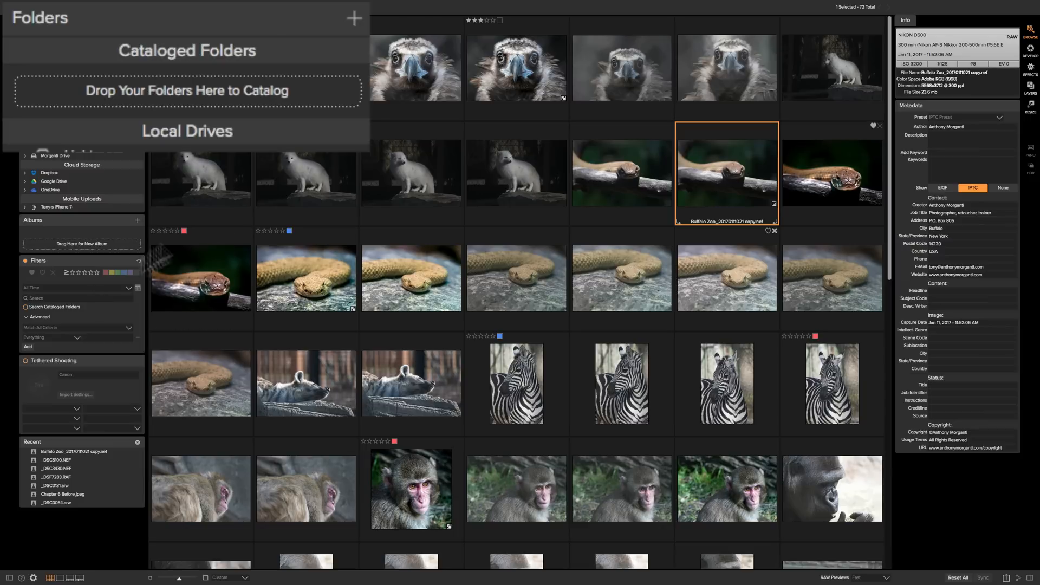
{"action": "mouse_move", "coordinate": [525, 201]}
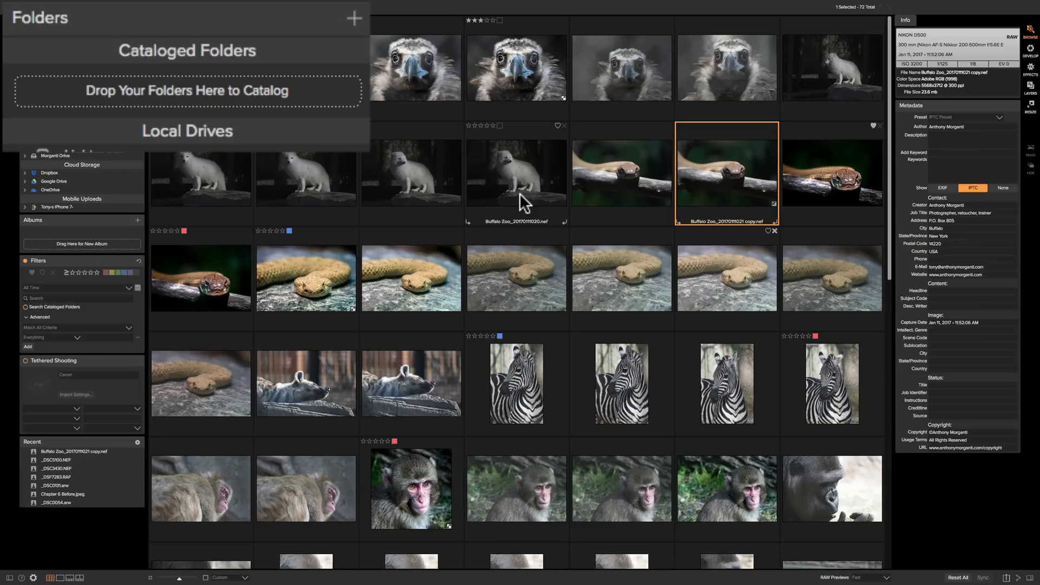
{"action": "mouse_move", "coordinate": [238, 79]}
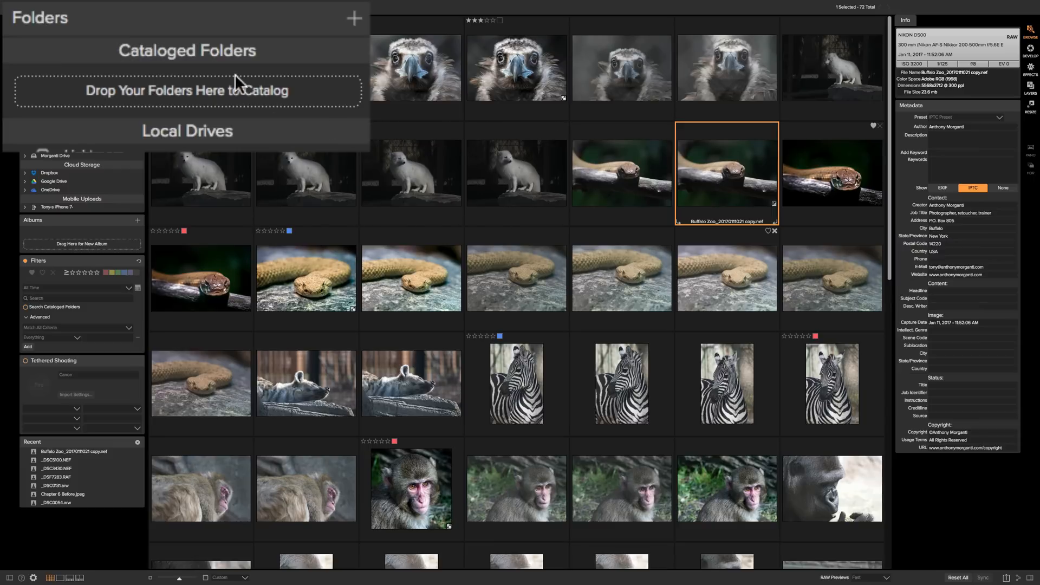
{"action": "mouse_move", "coordinate": [149, 123]}
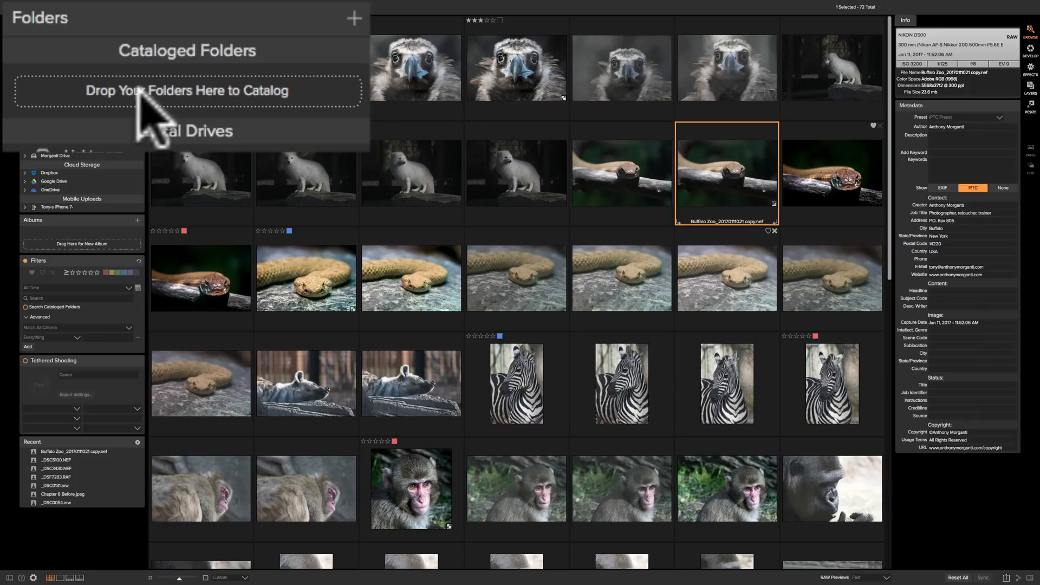
{"action": "mouse_move", "coordinate": [306, 126]}
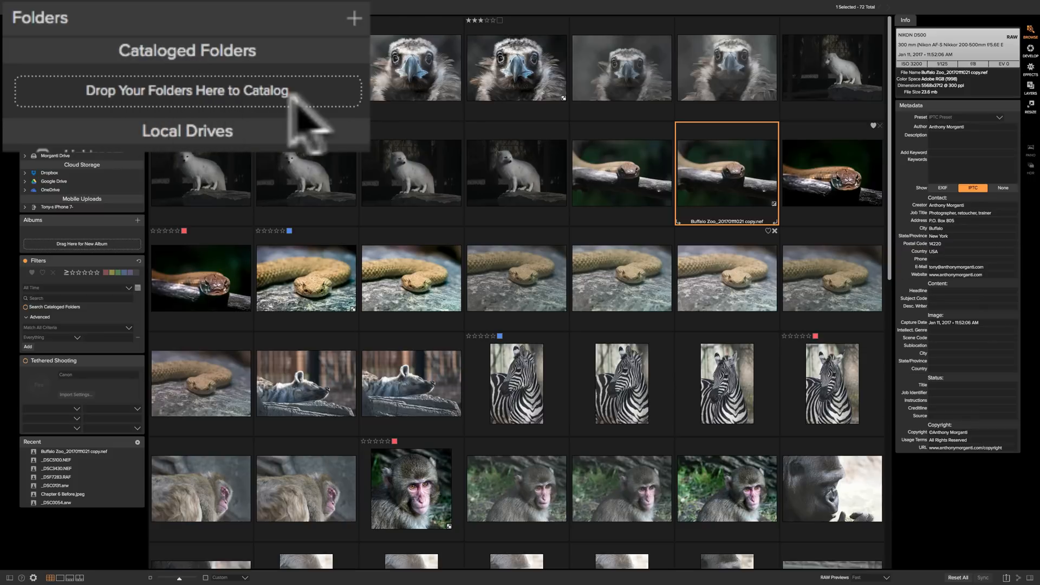
{"action": "mouse_move", "coordinate": [206, 75]}
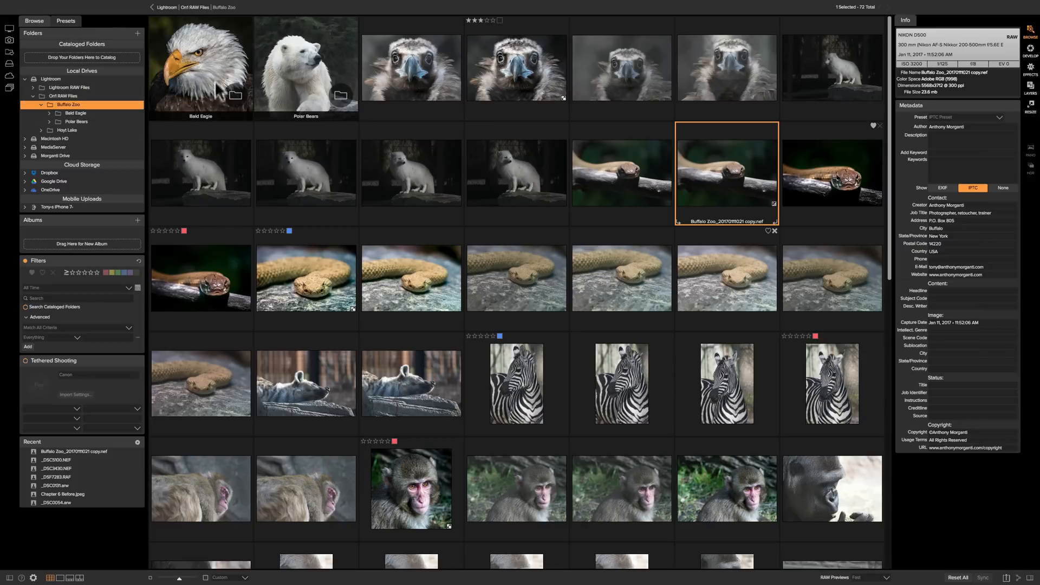
{"action": "mouse_move", "coordinate": [315, 97]}
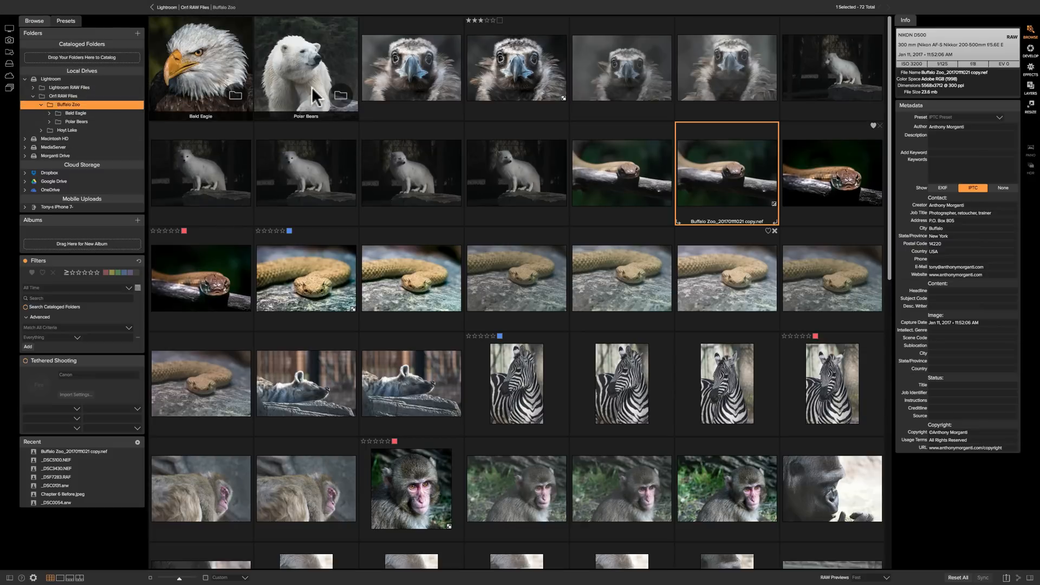
Catalog the Bald Eagle folder via the drop area and confirm Add
{"action": "left_click", "coordinate": [200, 66]}
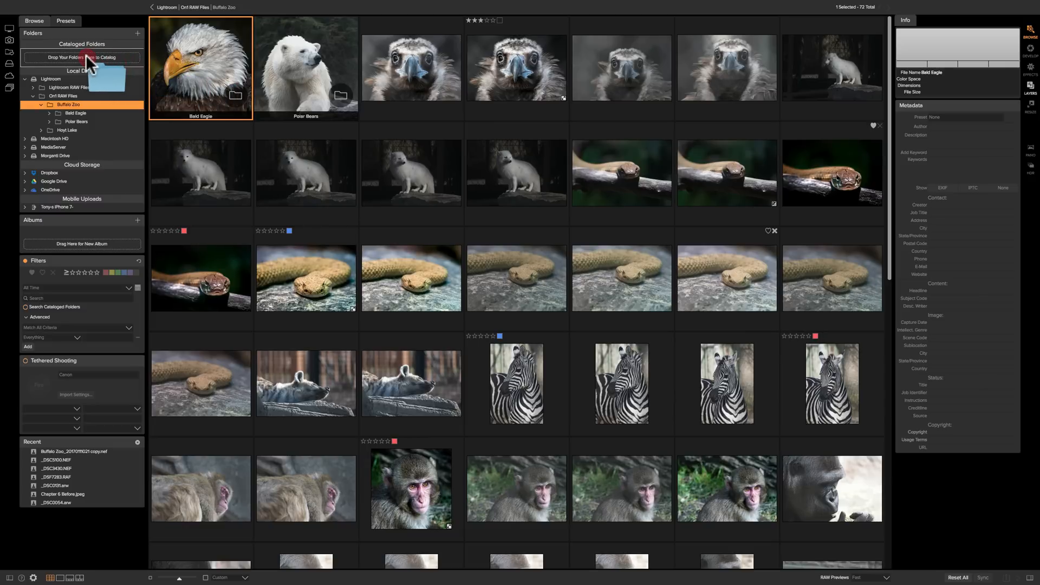
{"action": "left_click", "coordinate": [81, 56]}
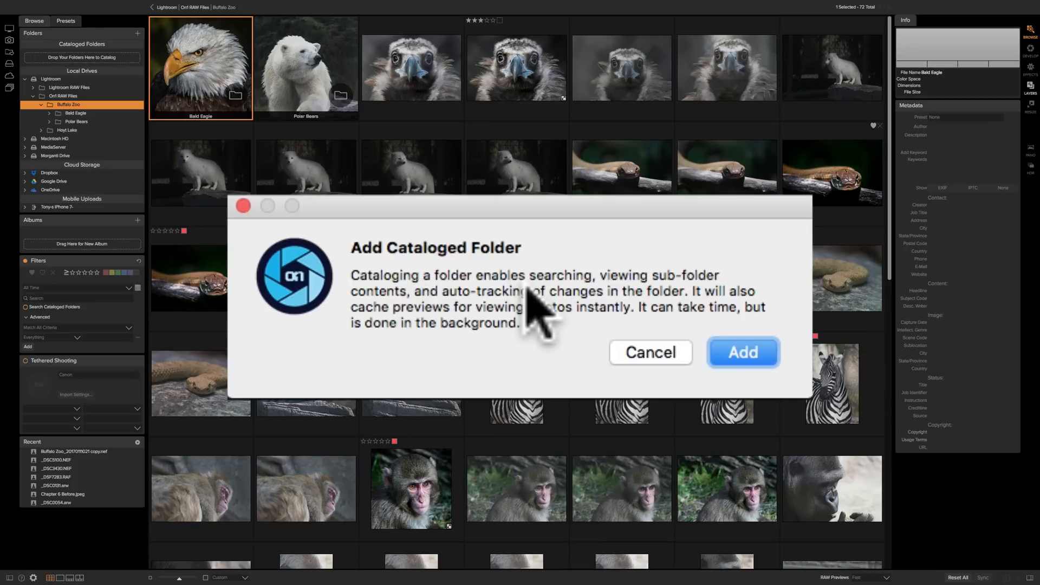
{"action": "mouse_move", "coordinate": [590, 312]}
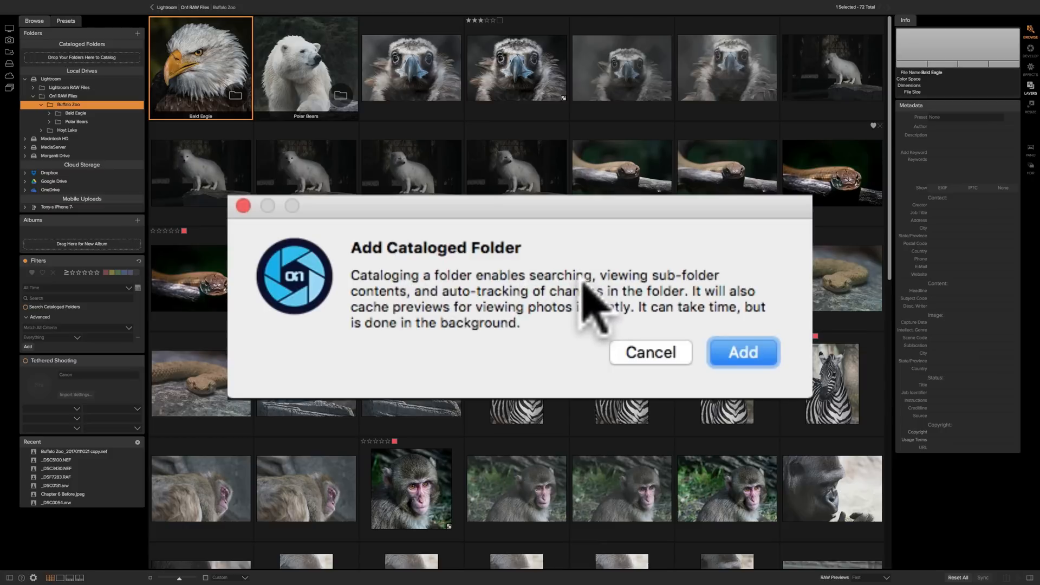
{"action": "mouse_move", "coordinate": [438, 338]}
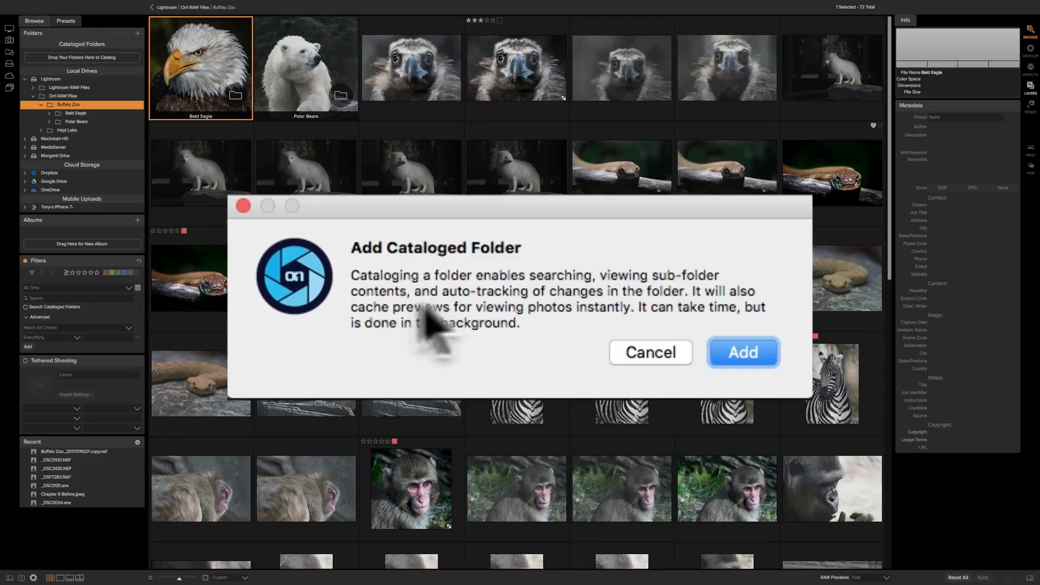
{"action": "mouse_move", "coordinate": [564, 326]}
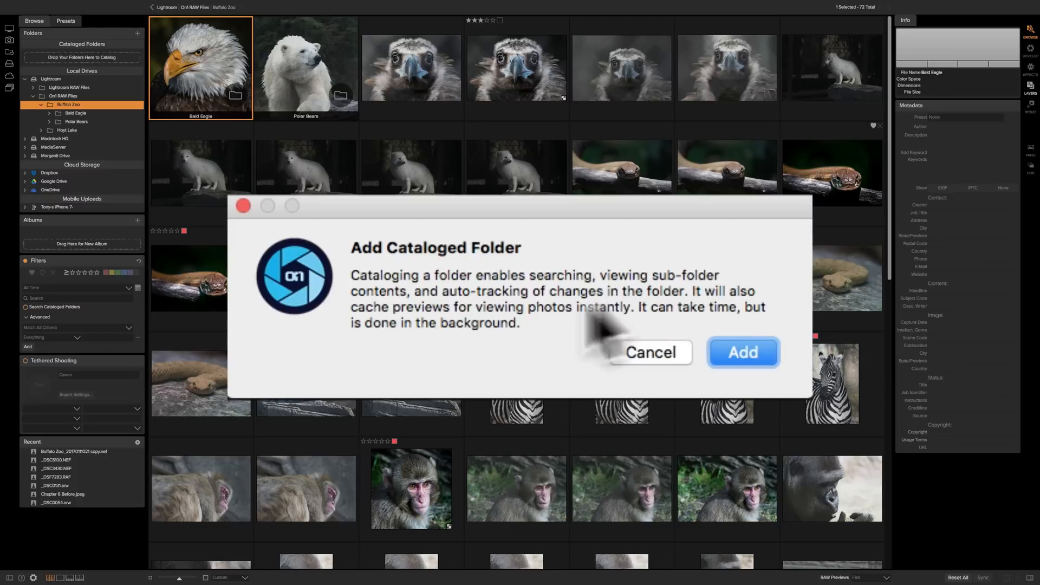
{"action": "mouse_move", "coordinate": [478, 348]}
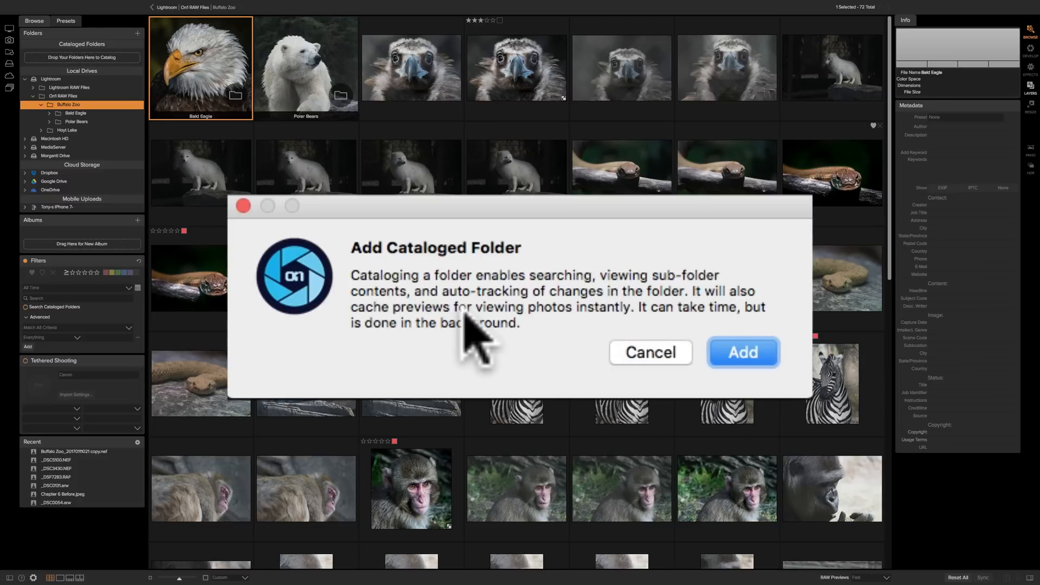
{"action": "mouse_move", "coordinate": [637, 355]}
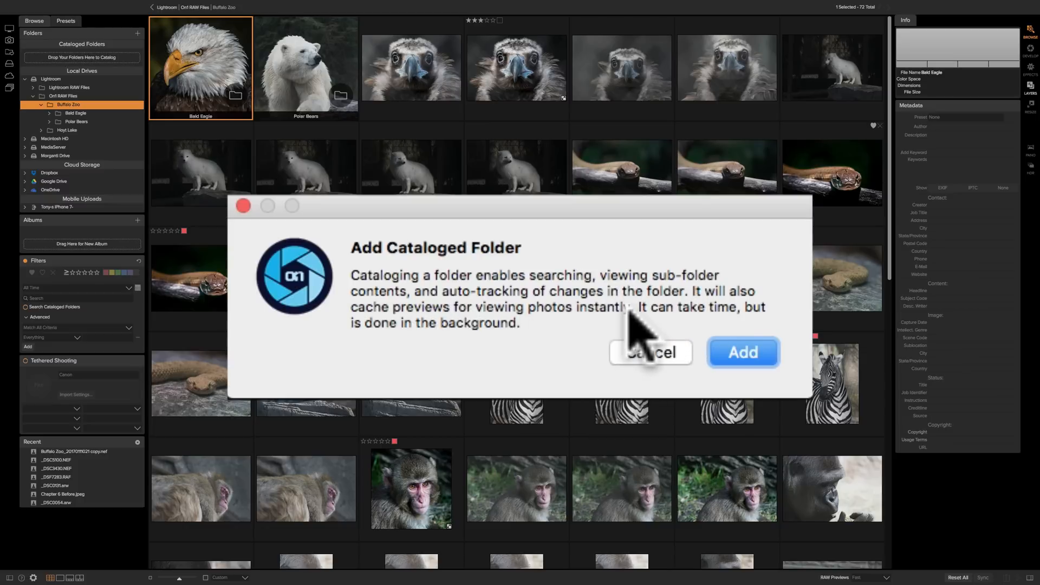
{"action": "mouse_move", "coordinate": [594, 326]}
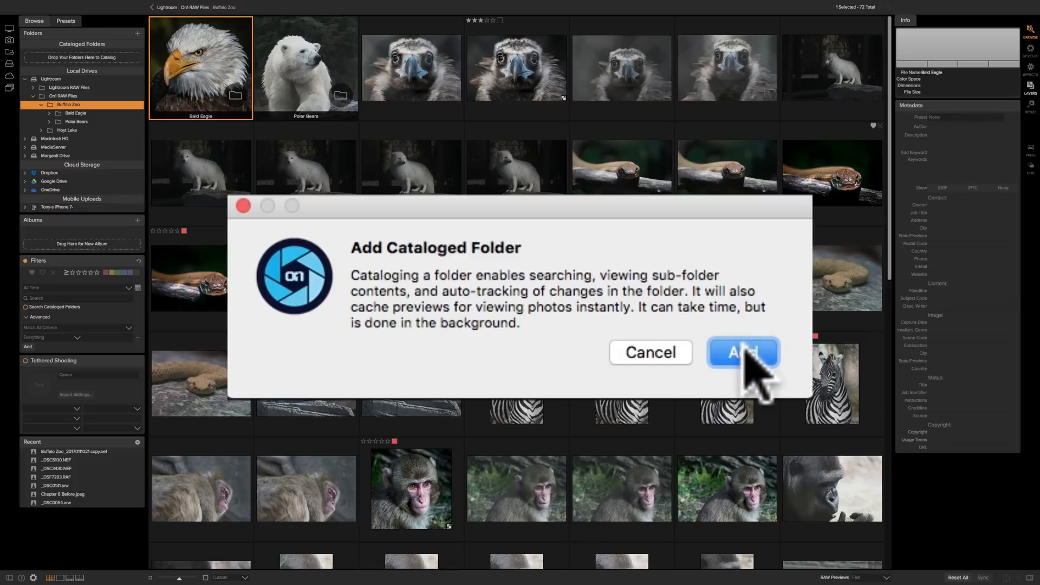
{"action": "left_click", "coordinate": [743, 352]}
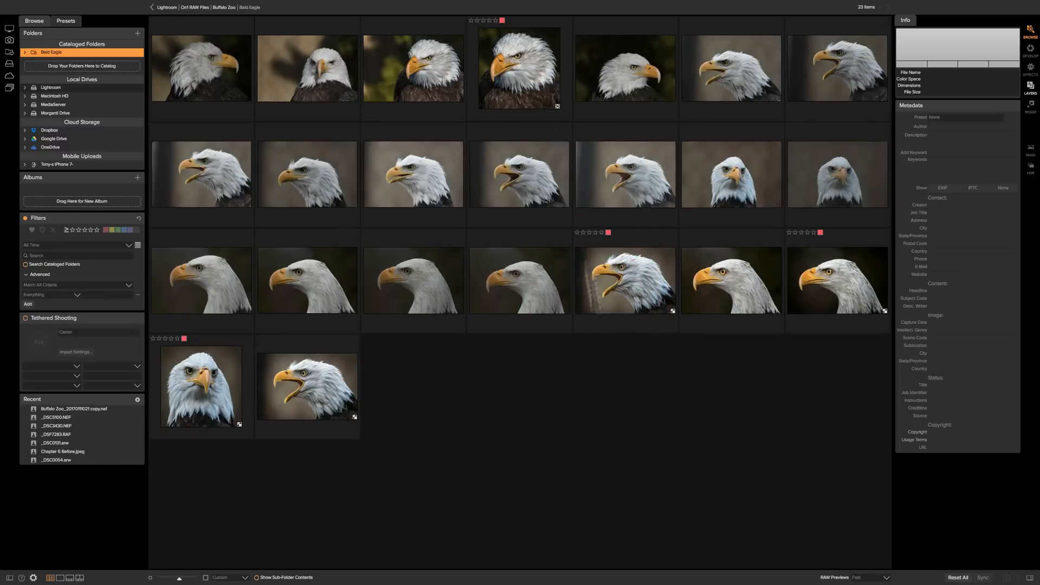
{"action": "mouse_move", "coordinate": [54, 63]}
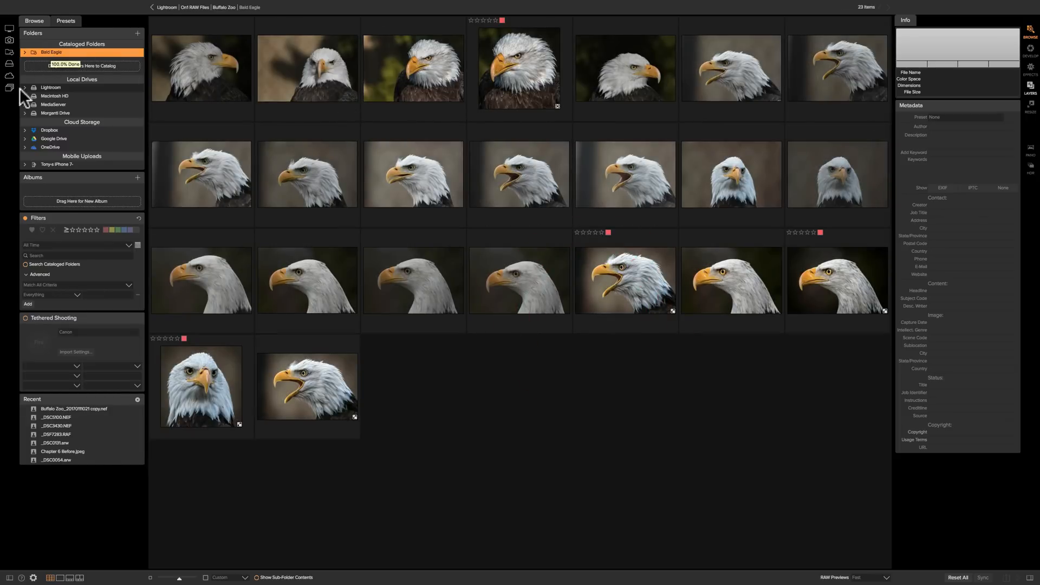
Catalog the Polar Bears folder from Buffalo Zoo, then return to the Buffalo Zoo grid
{"action": "left_click", "coordinate": [25, 86]}
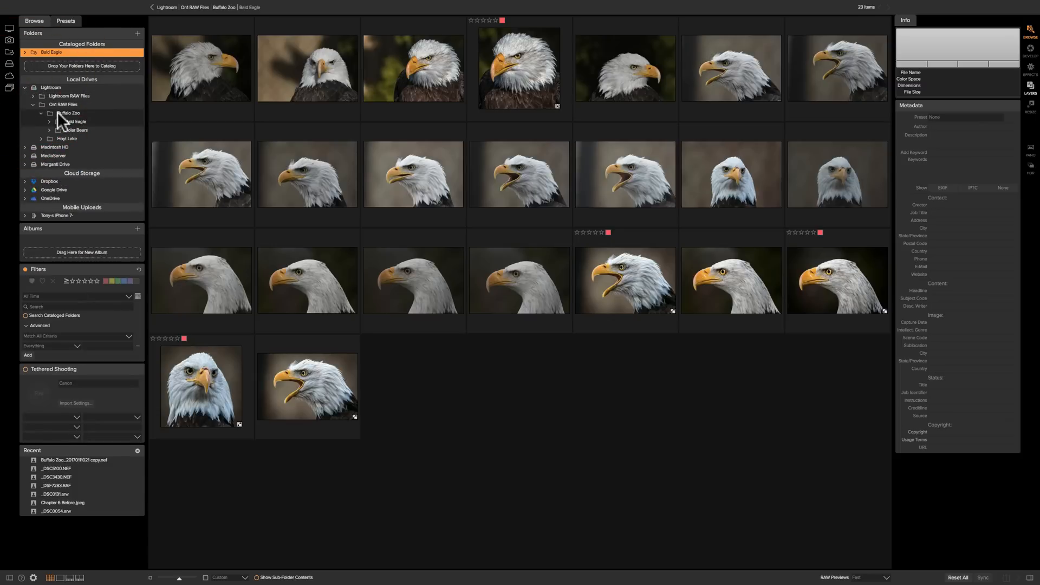
{"action": "left_click", "coordinate": [67, 113]}
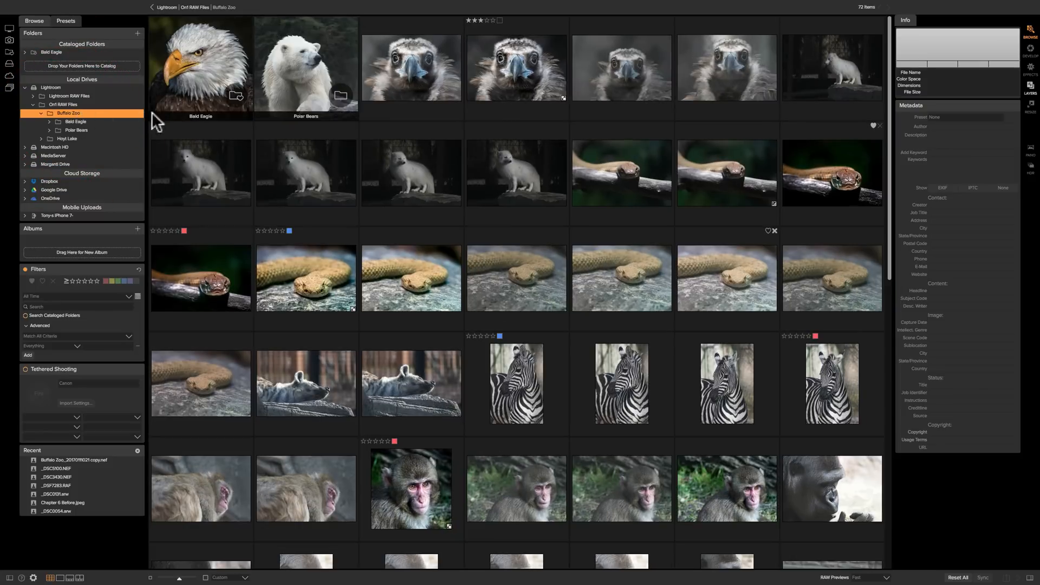
{"action": "left_click", "coordinate": [305, 66]}
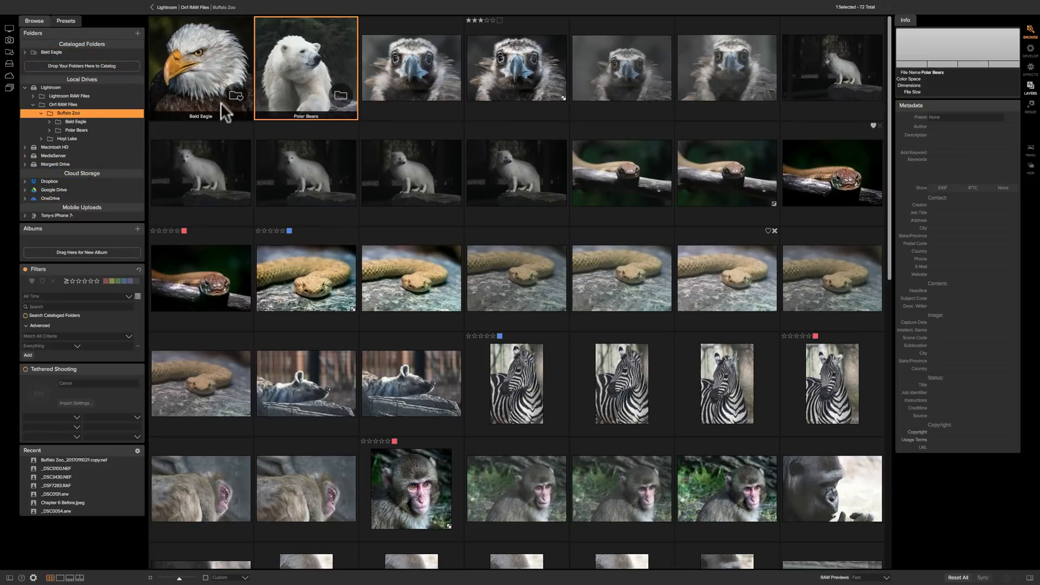
{"action": "mouse_move", "coordinate": [341, 99]}
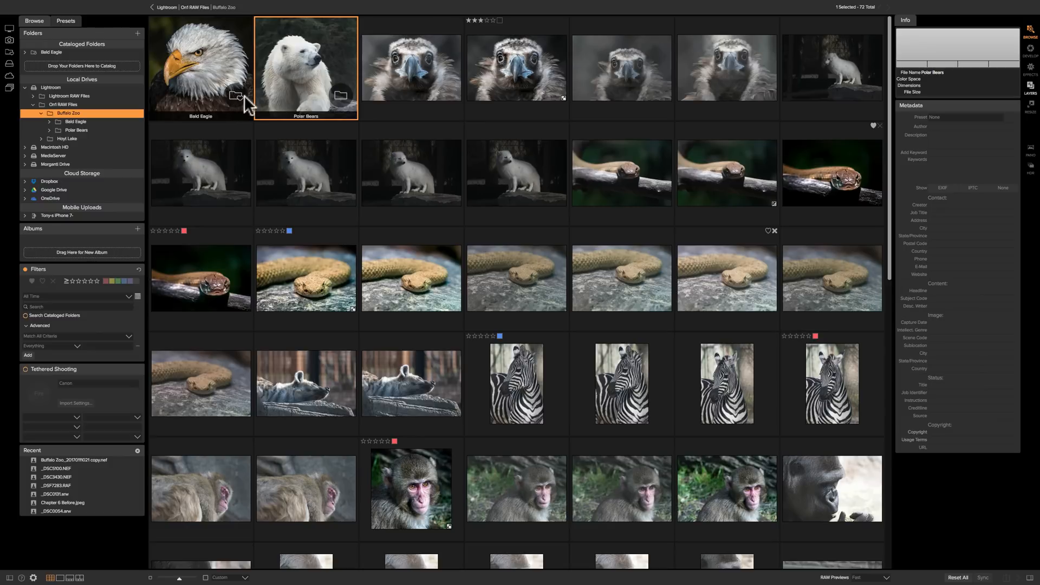
{"action": "mouse_move", "coordinate": [311, 93]}
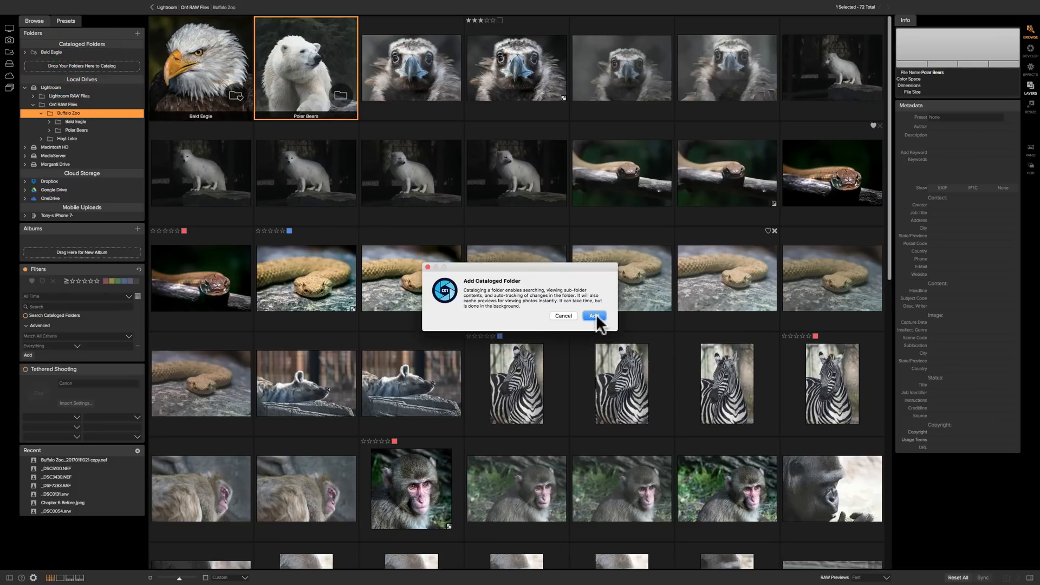
{"action": "left_click", "coordinate": [594, 316]}
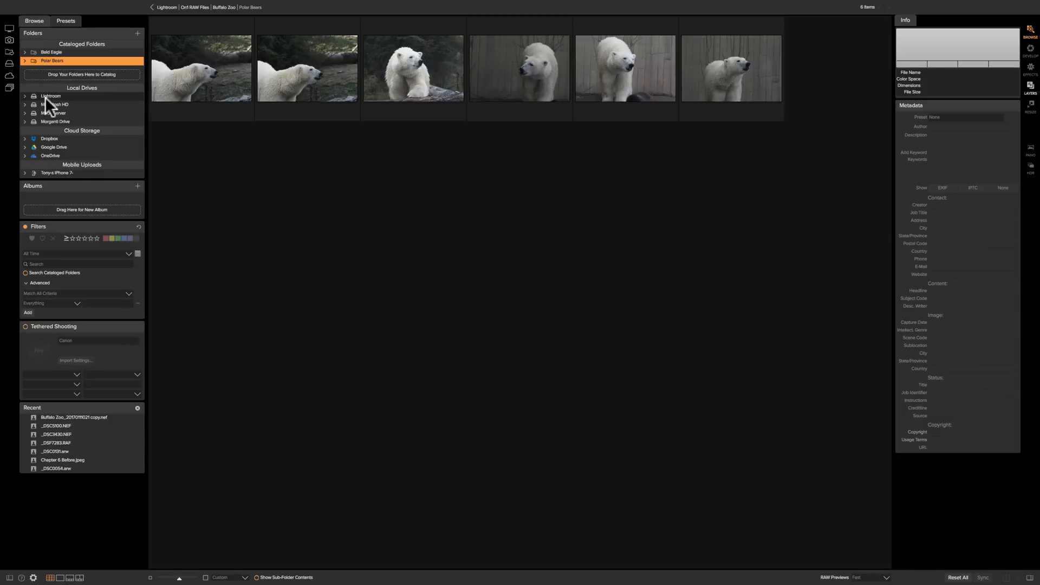
{"action": "left_click", "coordinate": [25, 96]}
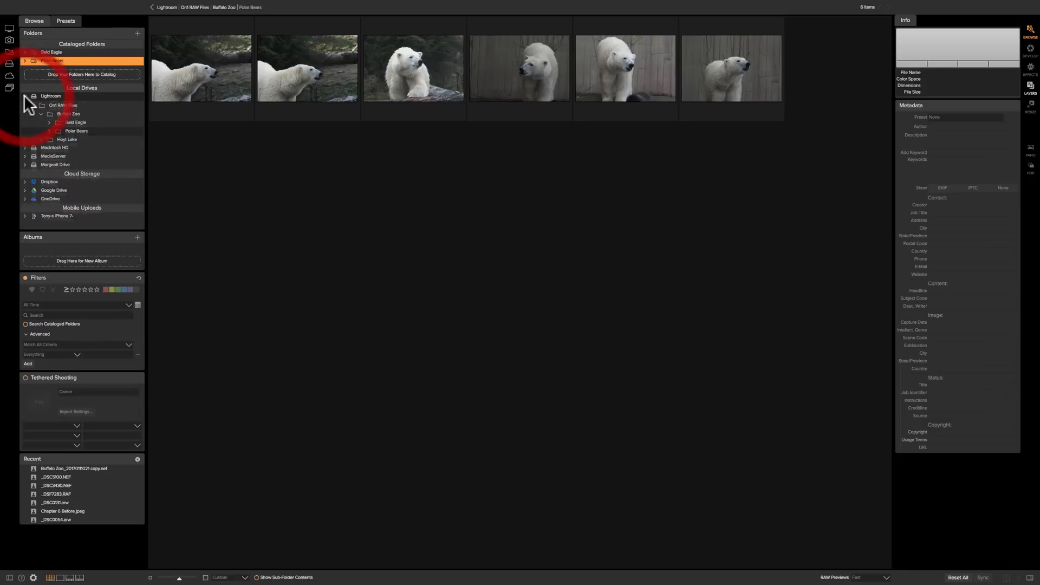
{"action": "left_click", "coordinate": [68, 122]}
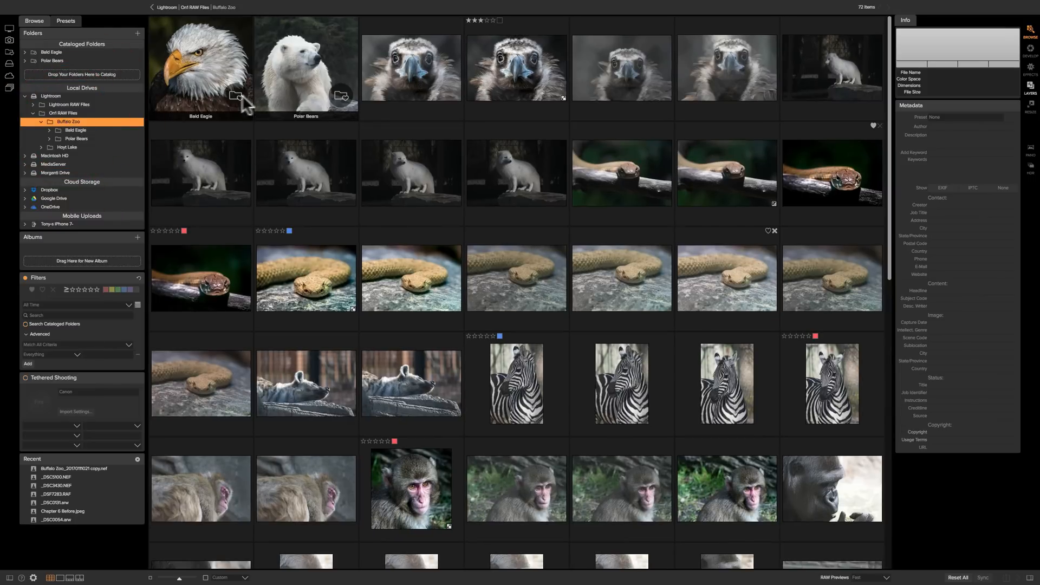
{"action": "mouse_move", "coordinate": [302, 79]}
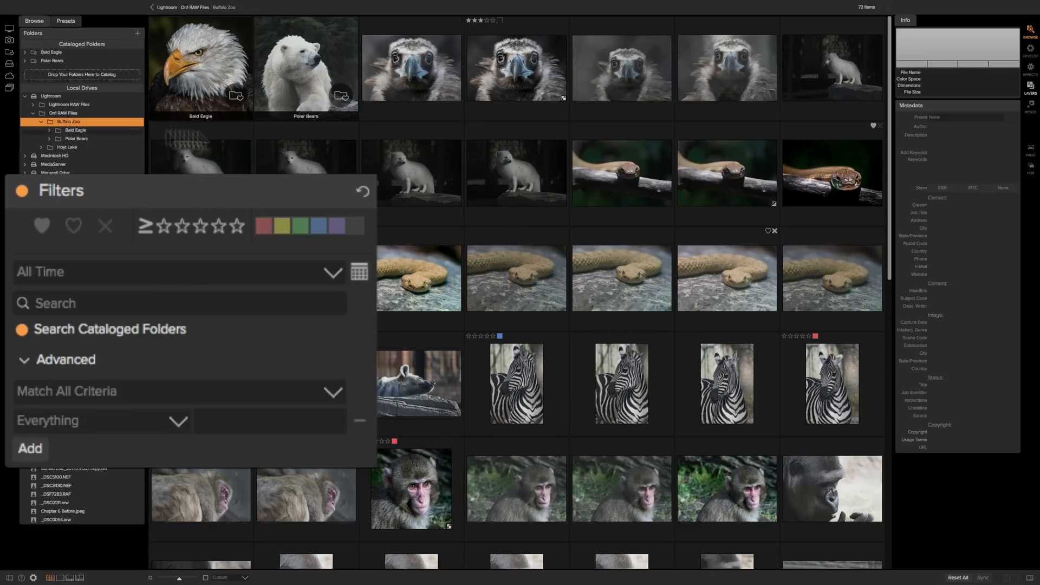
{"action": "mouse_move", "coordinate": [236, 83]}
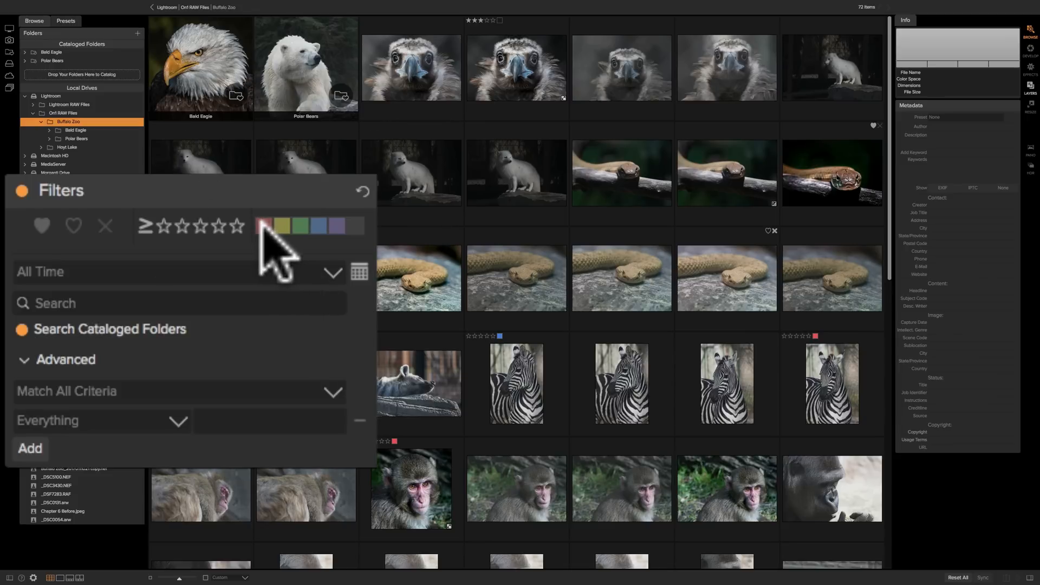
{"action": "left_click", "coordinate": [264, 225]}
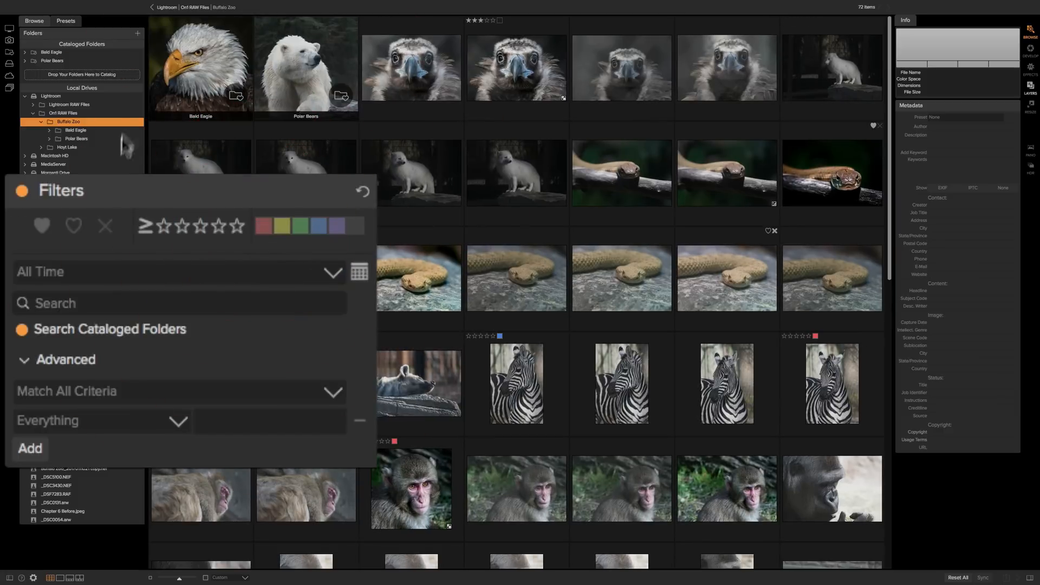
{"action": "mouse_move", "coordinate": [61, 63]}
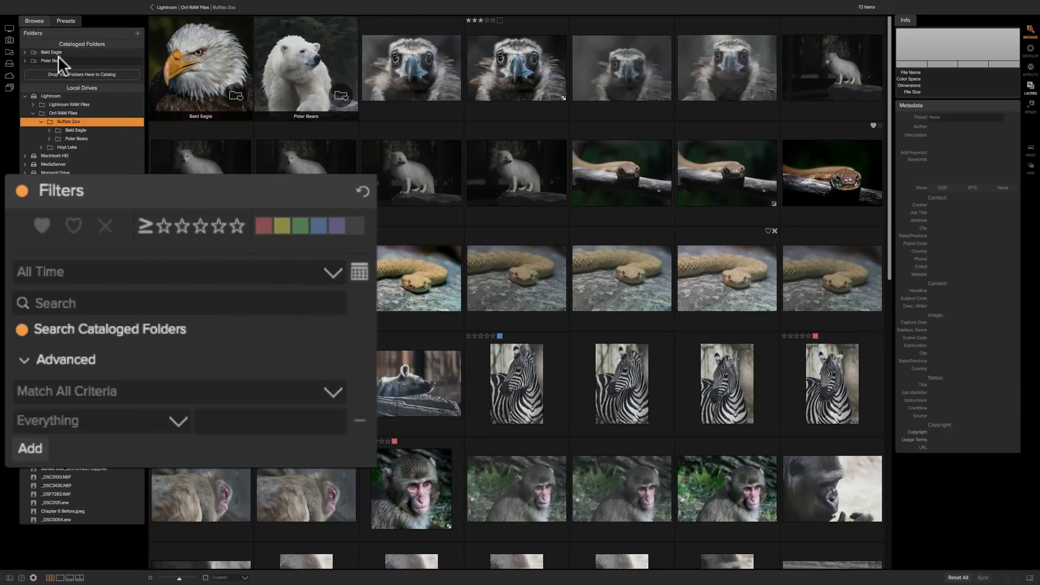
Visit Polar Bears, return to Buffalo Zoo, filter to red-labeled cataloged photos, then clear the filter
{"action": "left_click", "coordinate": [76, 138]}
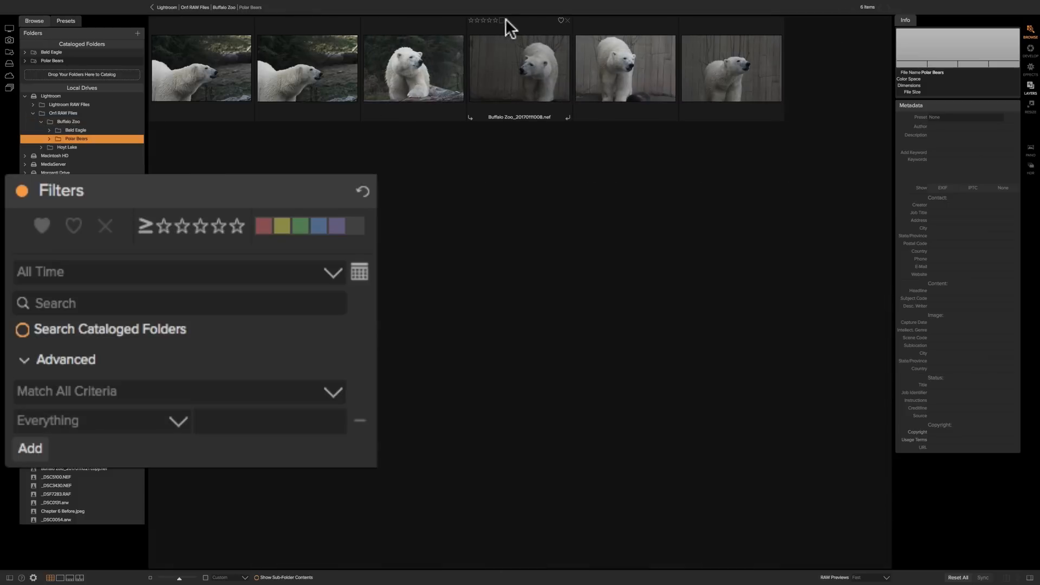
{"action": "left_click", "coordinate": [502, 20]}
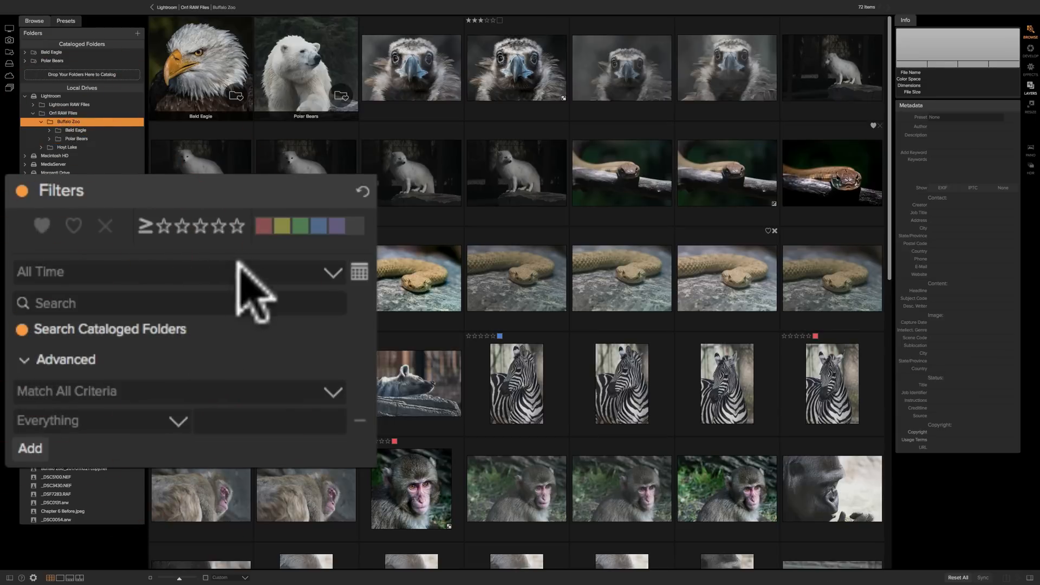
{"action": "left_click", "coordinate": [264, 225]}
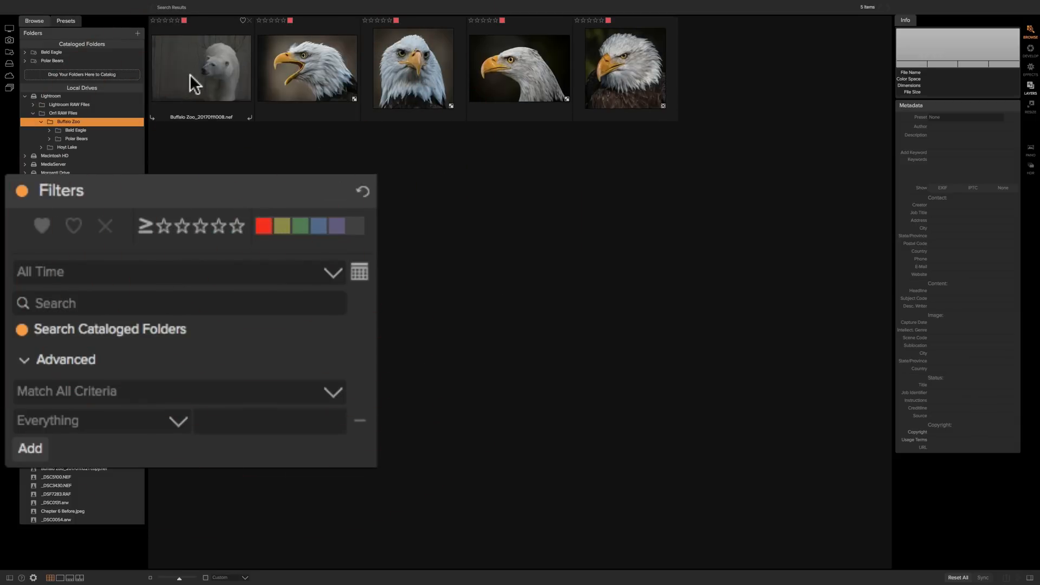
{"action": "mouse_move", "coordinate": [202, 90]}
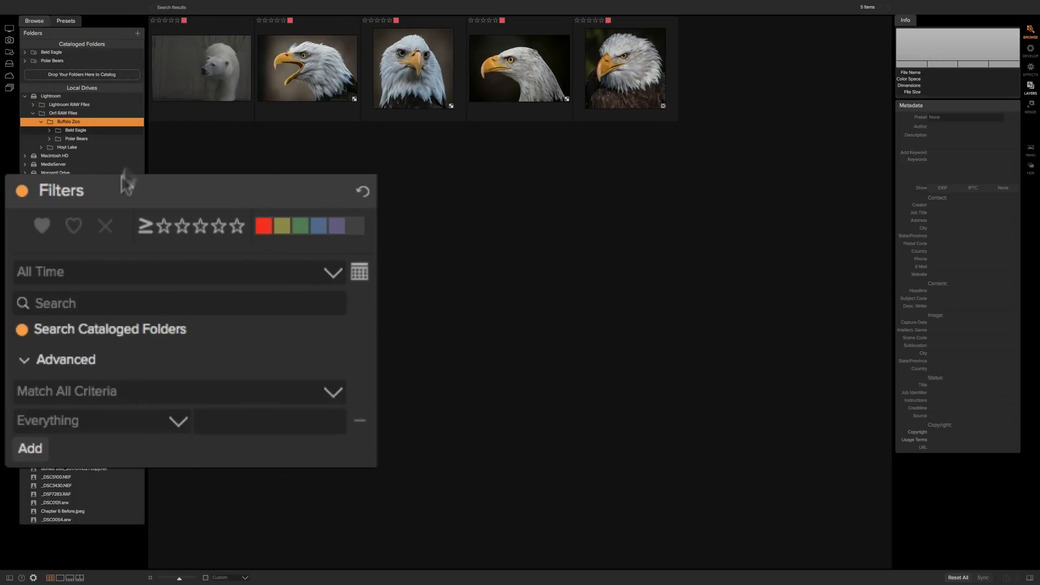
{"action": "left_click", "coordinate": [21, 330]}
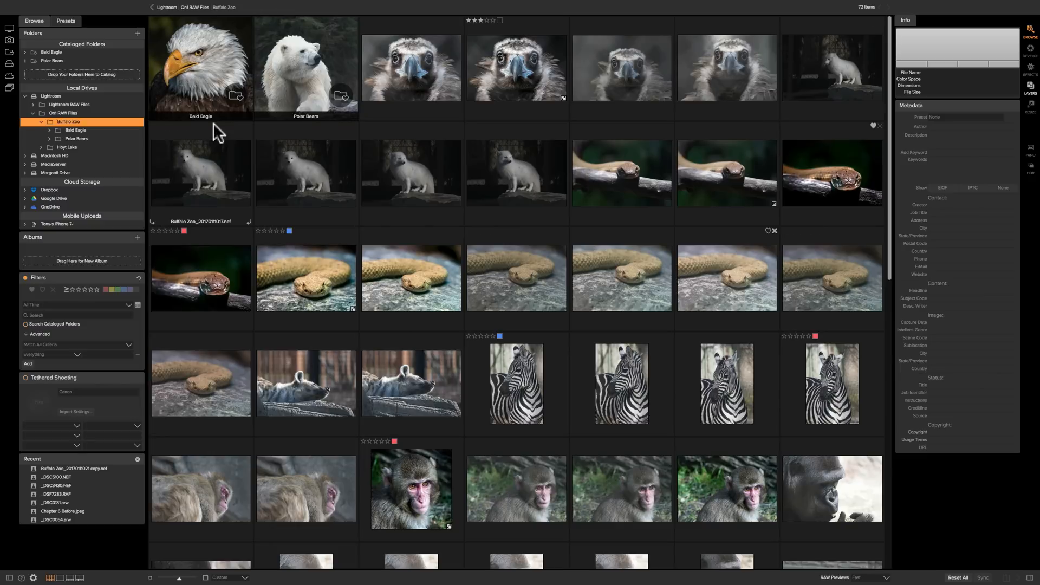
{"action": "mouse_move", "coordinate": [539, 157]}
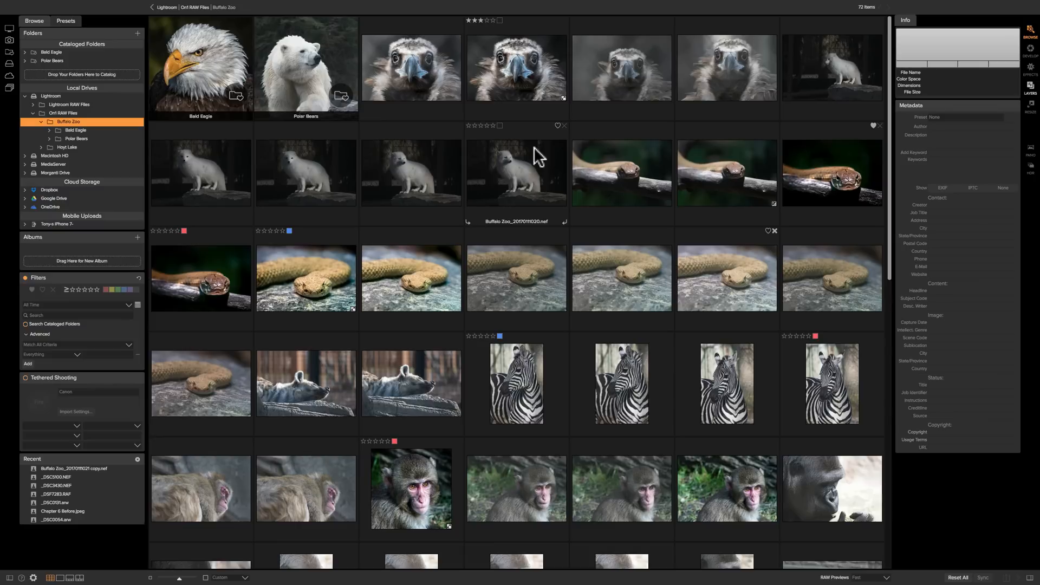
{"action": "mouse_move", "coordinate": [136, 540]}
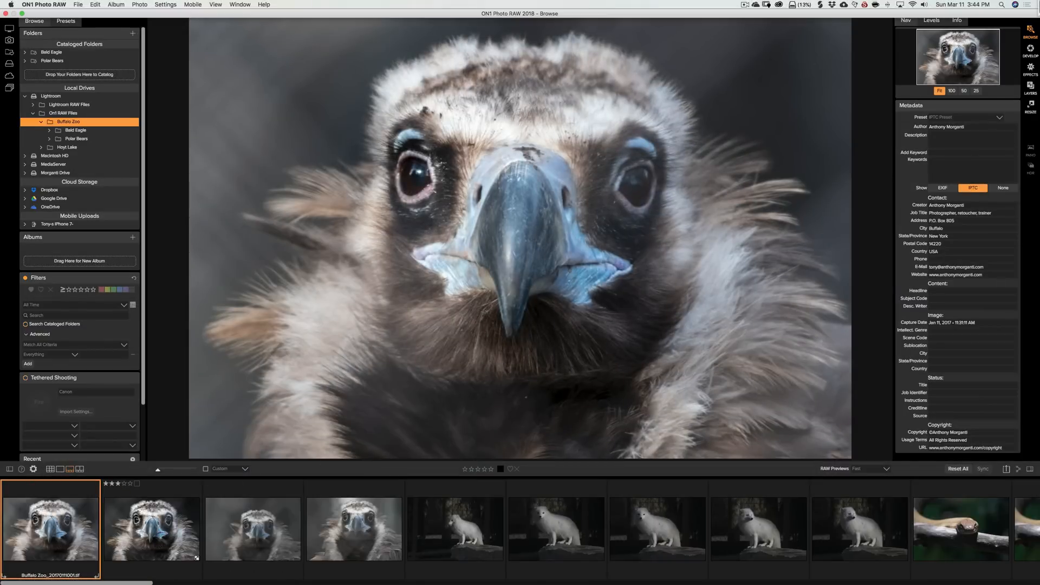
Step through filmstrip thumbnails from the vulture to the arctic fox and the next photo
{"action": "left_click", "coordinate": [253, 528]}
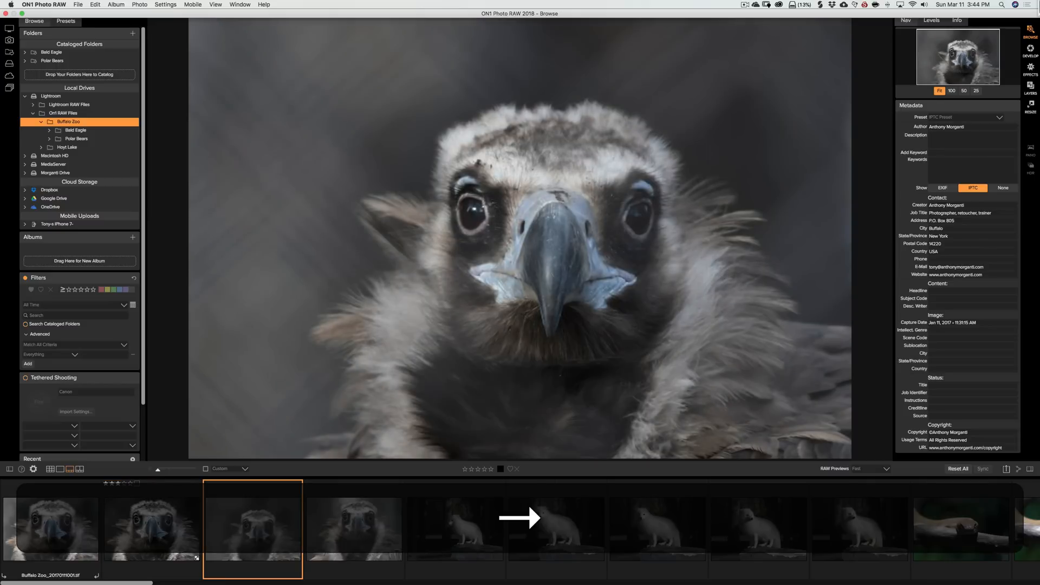
{"action": "left_click", "coordinate": [455, 528]}
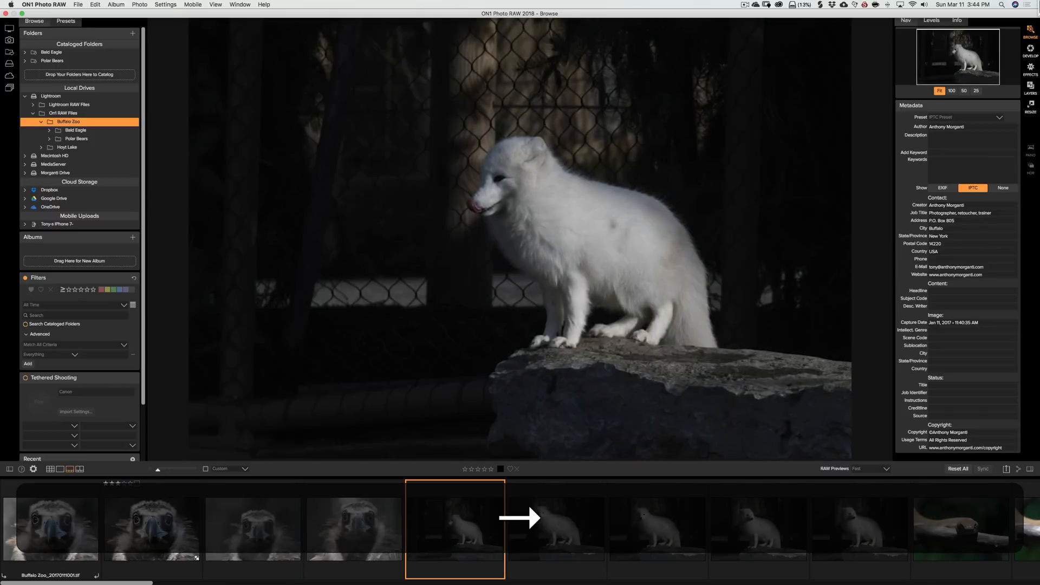
{"action": "left_click", "coordinate": [556, 528]}
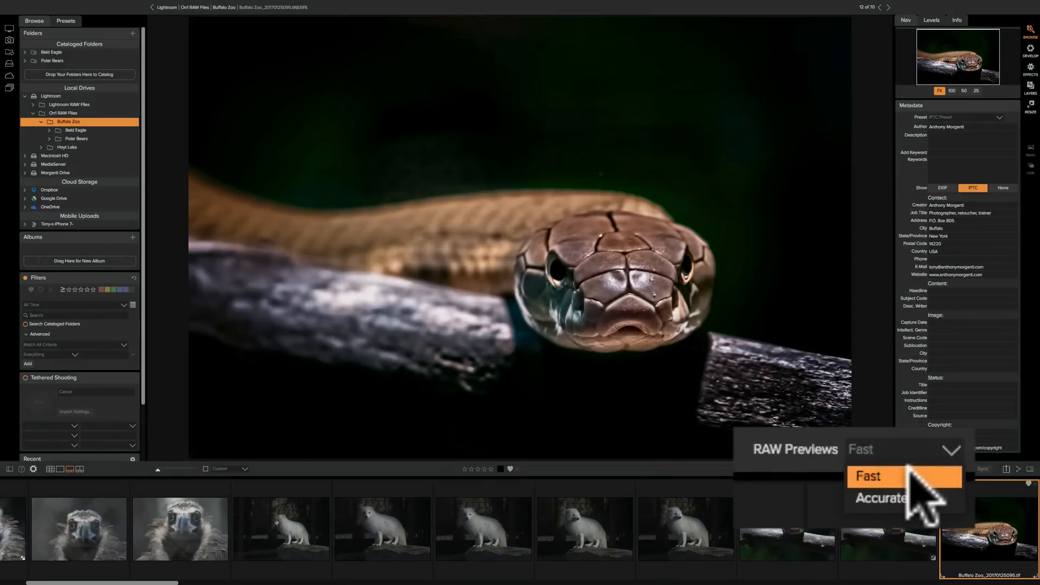
{"action": "mouse_move", "coordinate": [933, 472]}
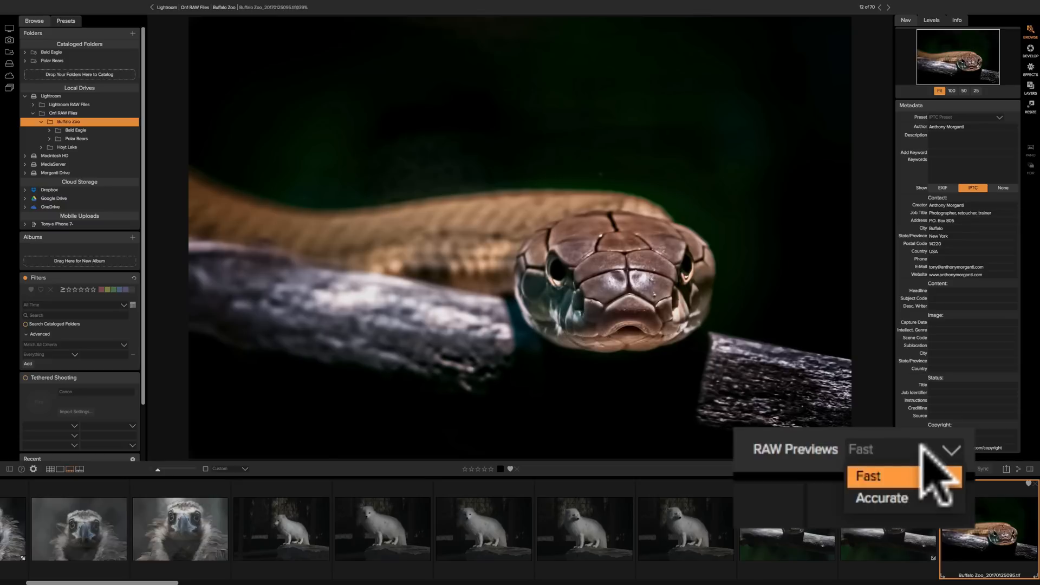
{"action": "mouse_move", "coordinate": [881, 498]}
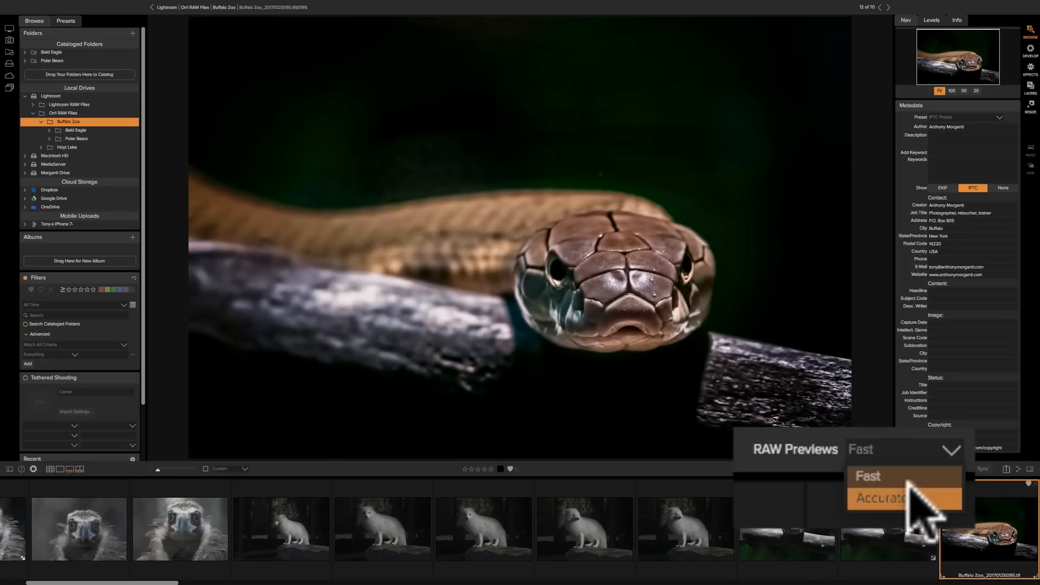
Set RAW Previews to Accurate instead of Fast
{"action": "left_click", "coordinate": [876, 498]}
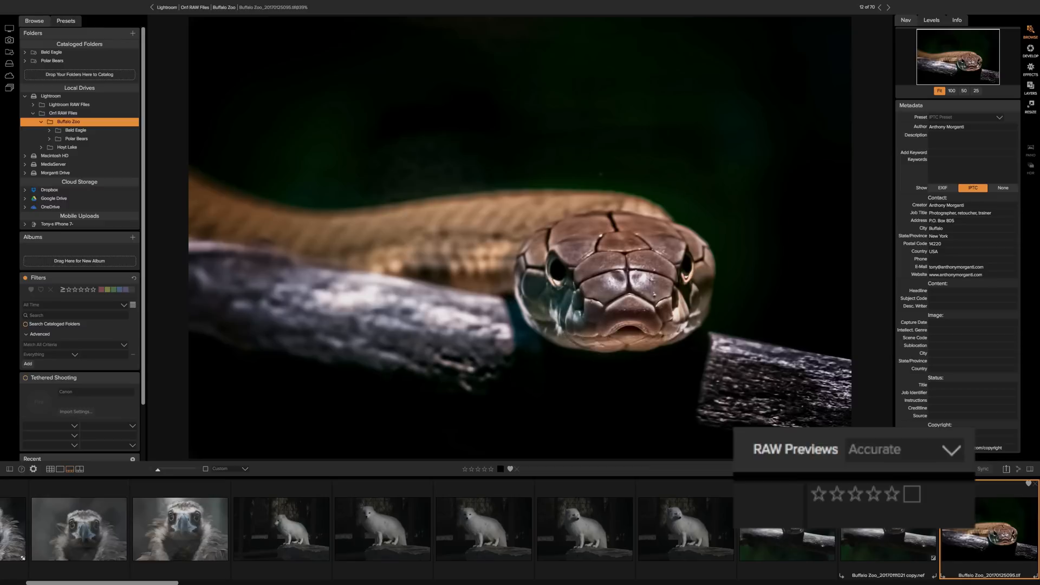
{"action": "mouse_move", "coordinate": [969, 465]}
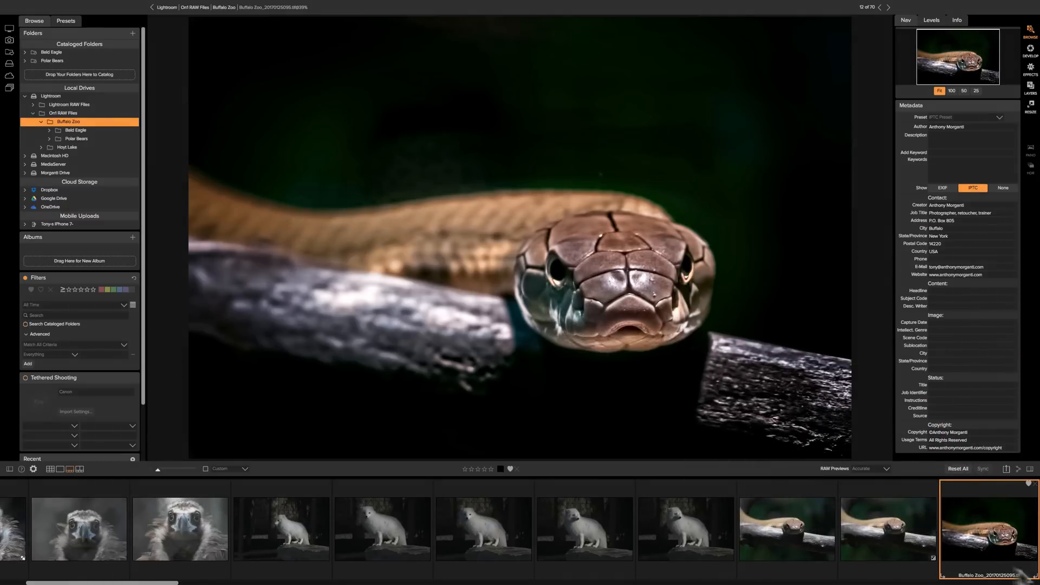
{"action": "mouse_move", "coordinate": [897, 535]}
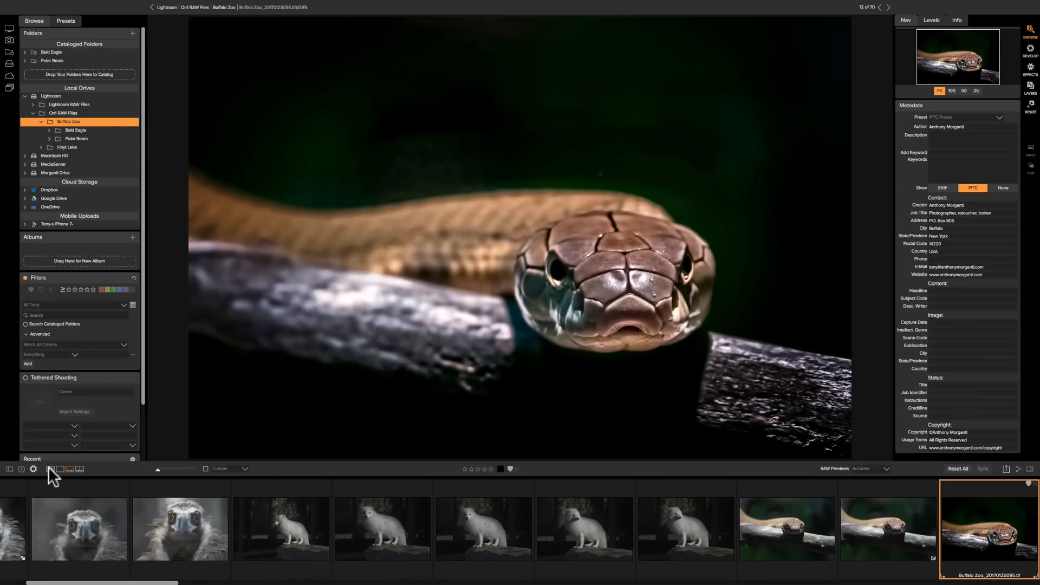
Switch back to the Buffalo Zoo thumbnail grid
{"action": "left_click", "coordinate": [70, 469]}
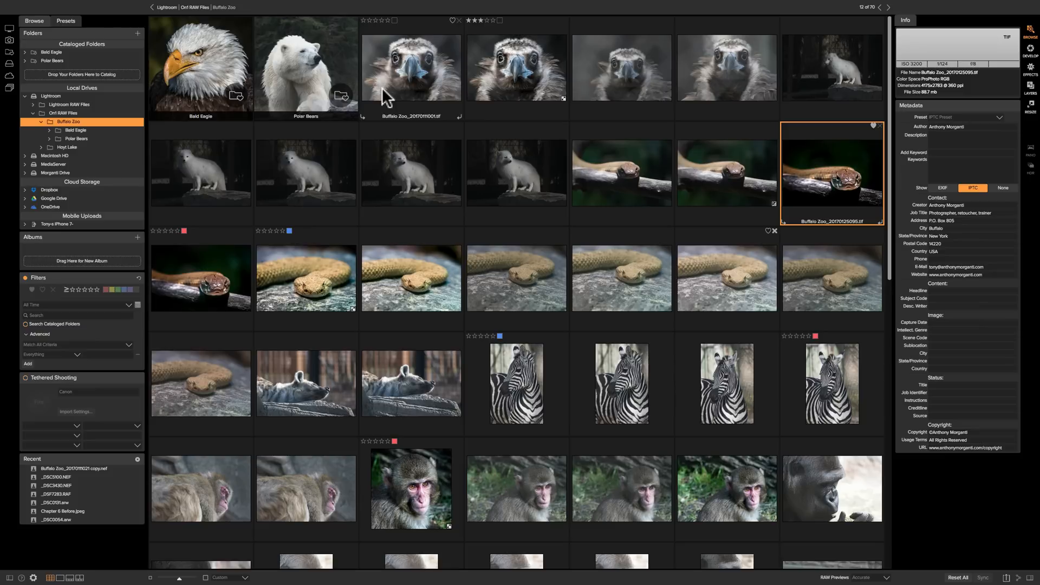
{"action": "mouse_move", "coordinate": [372, 54]}
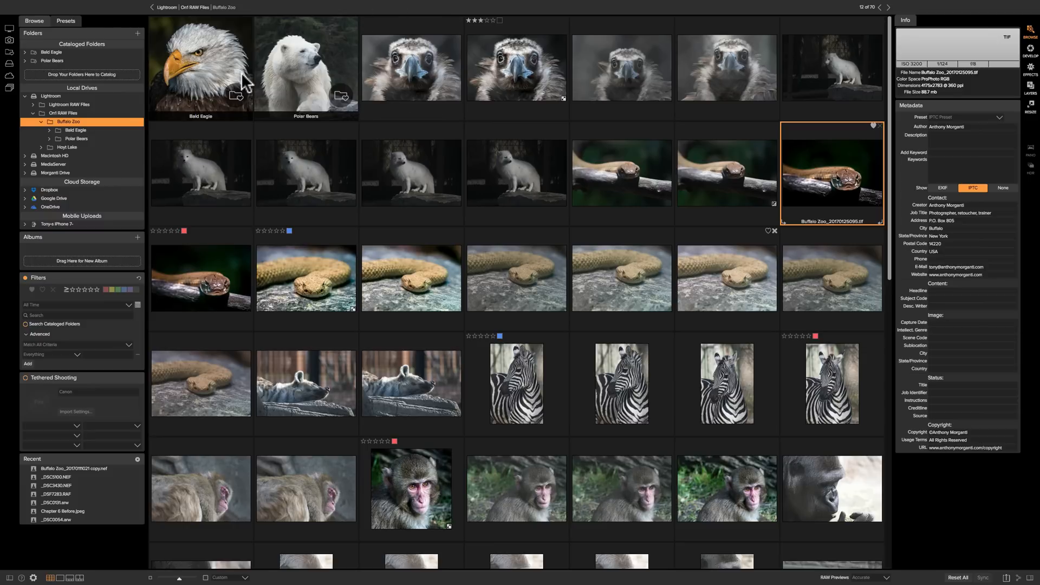
{"action": "mouse_move", "coordinate": [309, 98]}
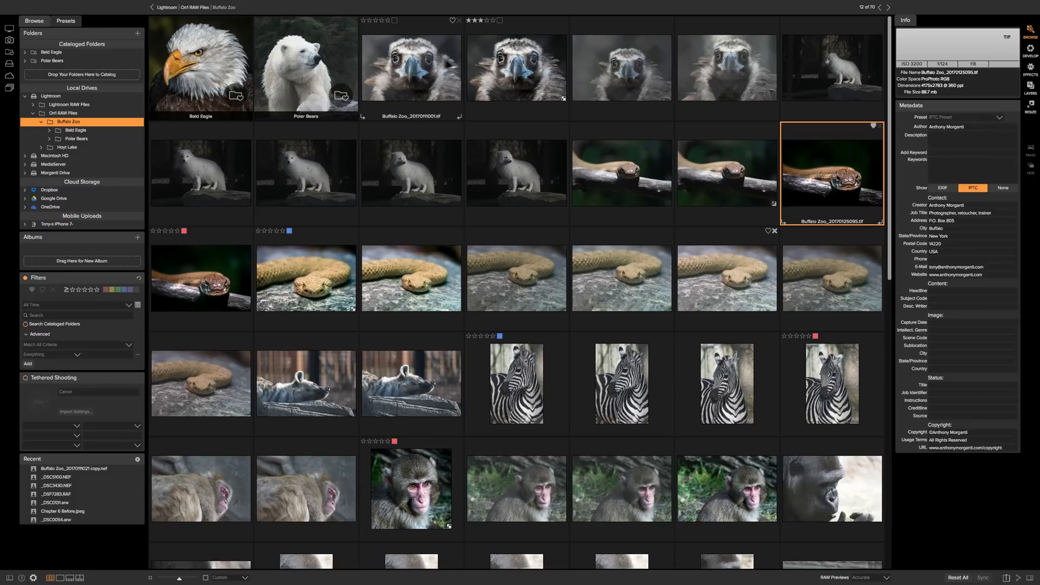
Create an album named 'Vulture' with Add selected items ticked for the vulture photos
{"action": "left_click", "coordinate": [409, 66]}
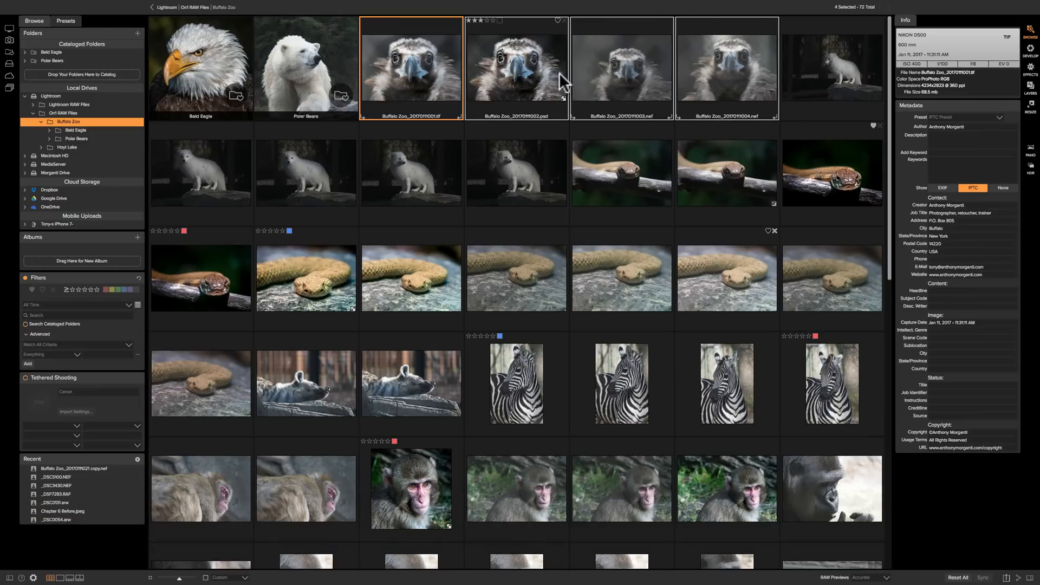
{"action": "mouse_move", "coordinate": [770, 85]}
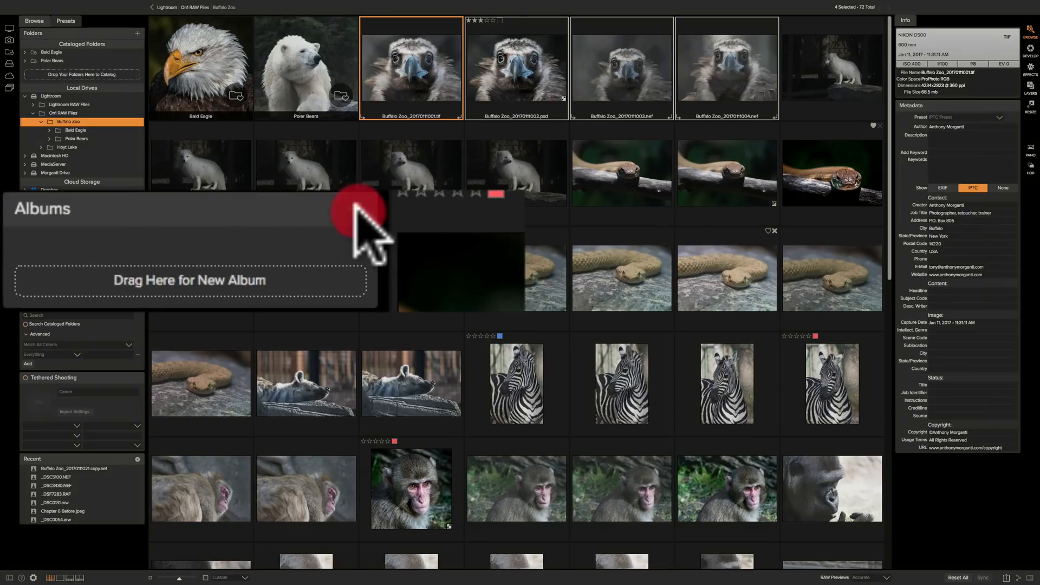
{"action": "left_click", "coordinate": [357, 209]}
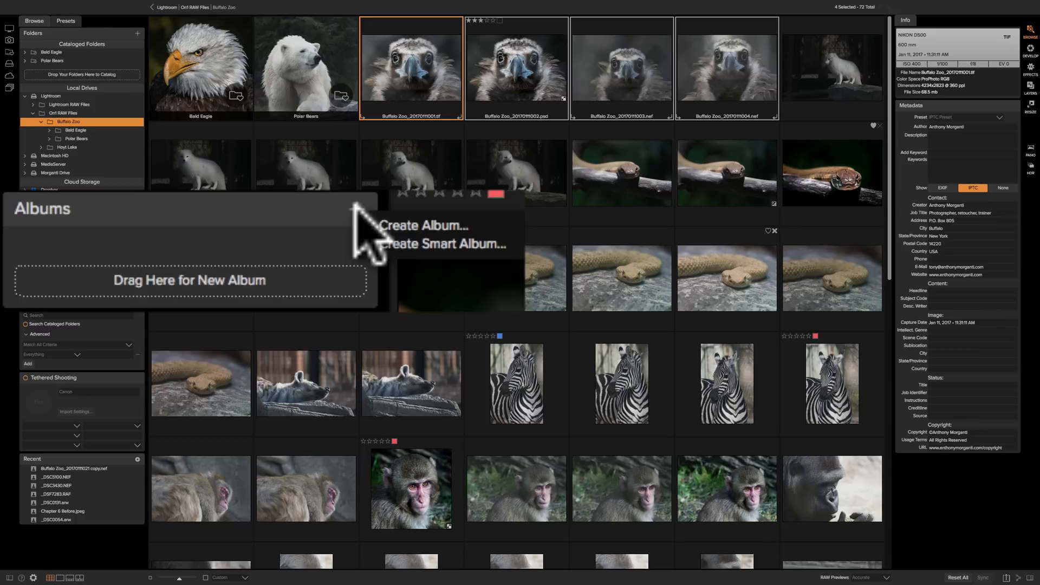
{"action": "left_click", "coordinate": [422, 225]}
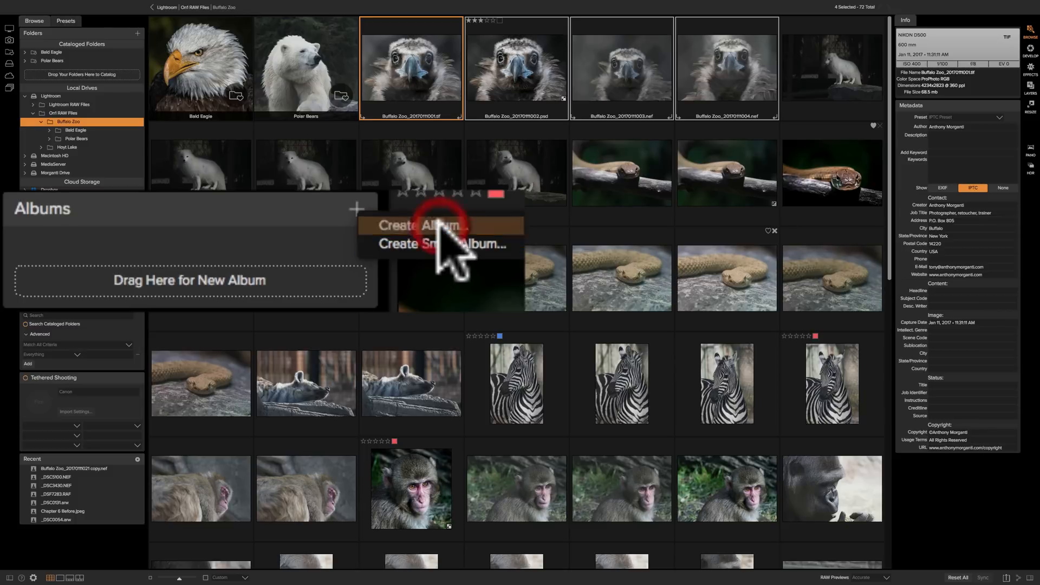
{"action": "left_click", "coordinate": [421, 226]}
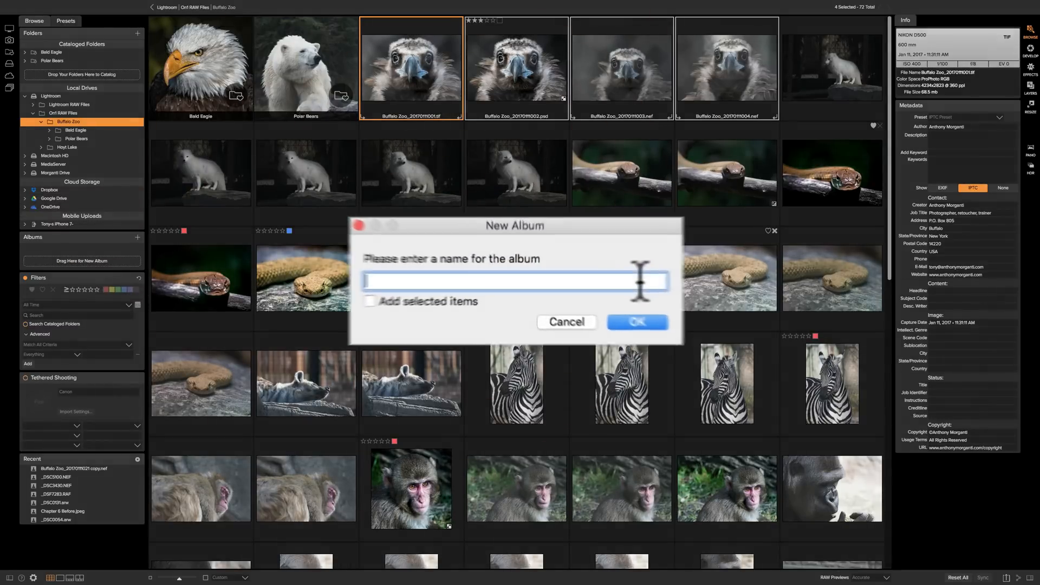
{"action": "type", "text": "Vult"}
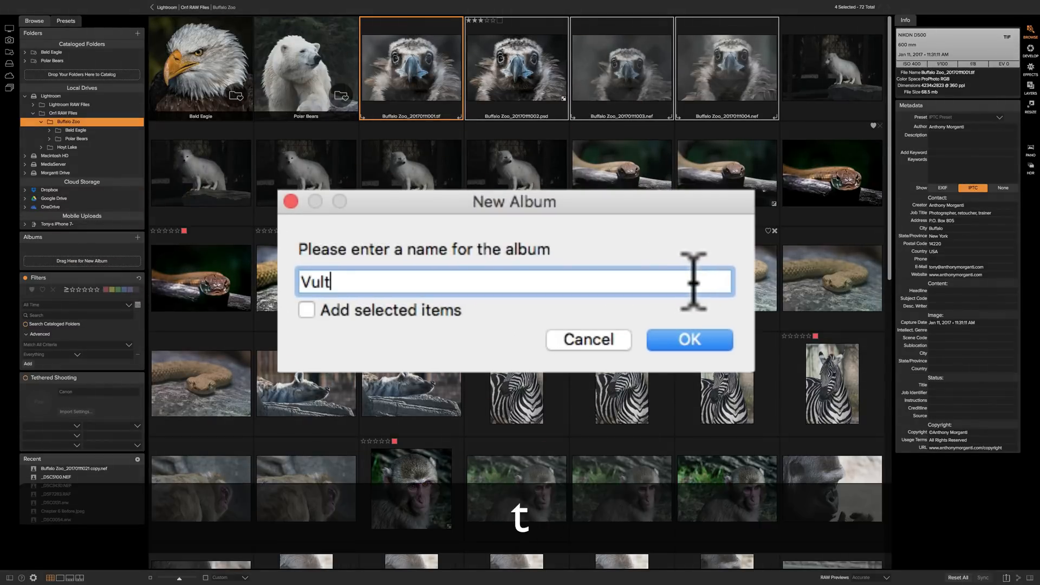
{"action": "type", "text": "ure"}
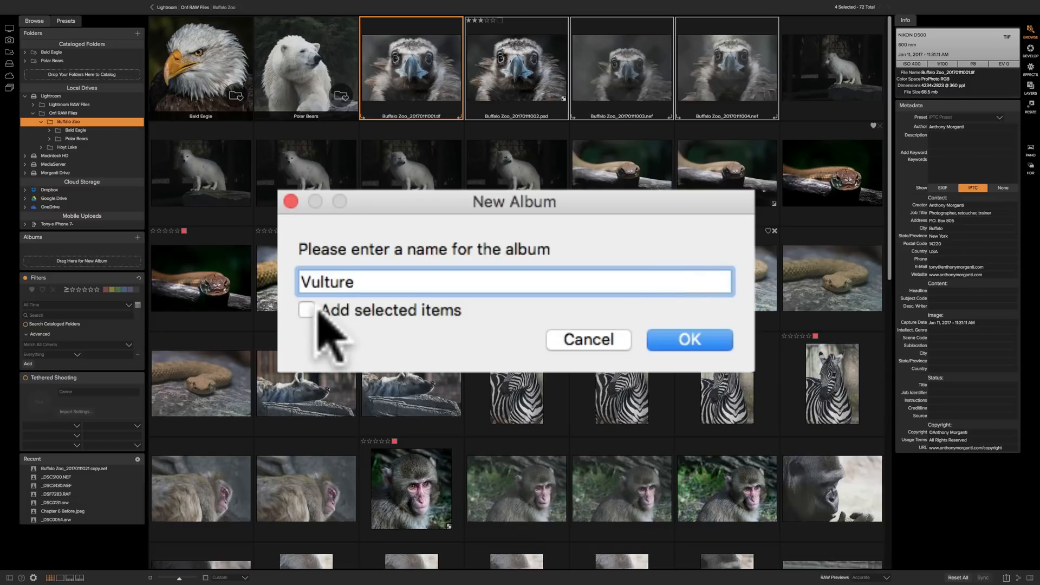
{"action": "left_click", "coordinate": [688, 339]}
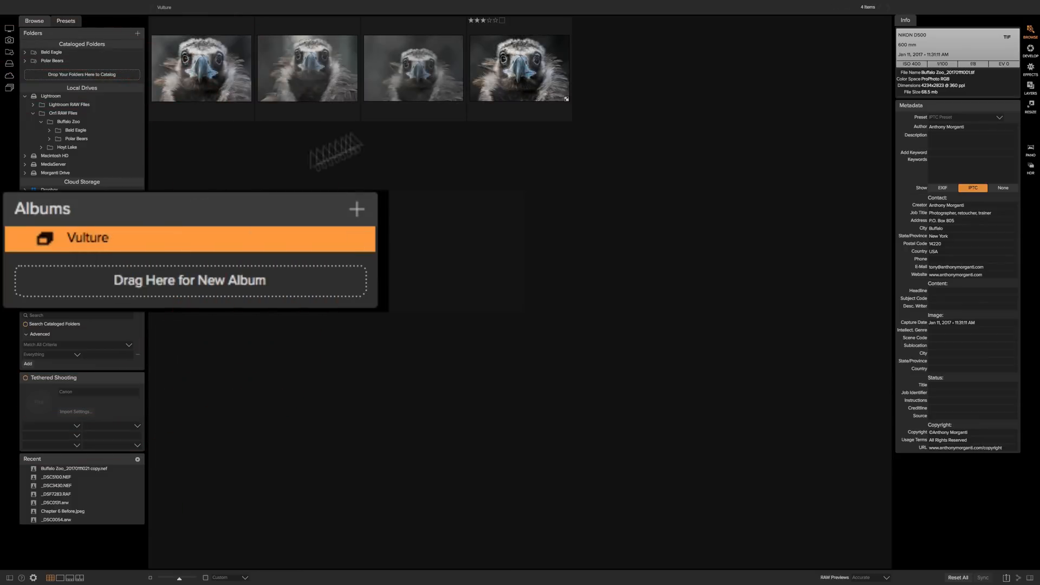
{"action": "mouse_move", "coordinate": [458, 64]}
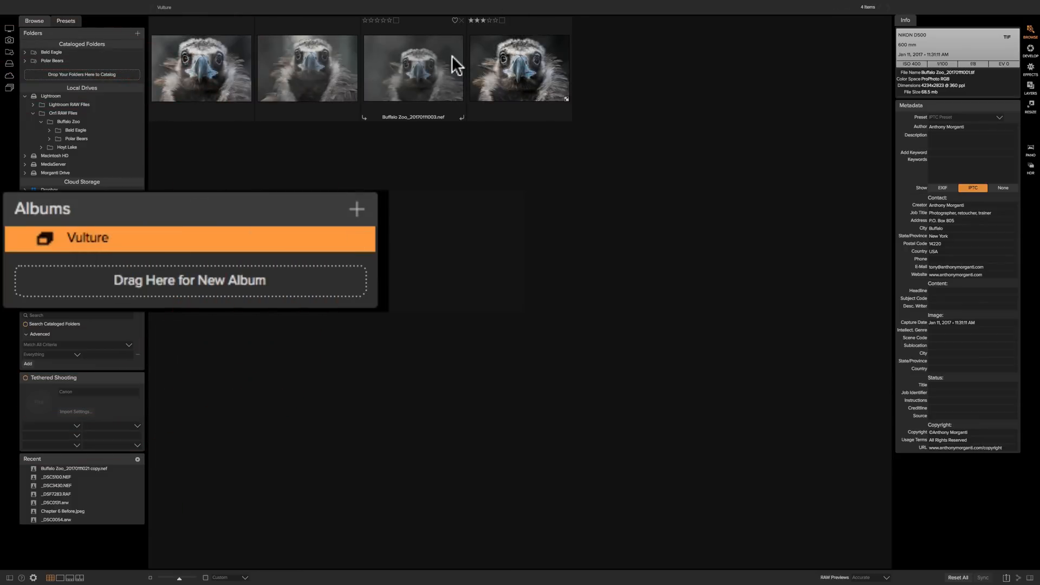
Remove a vulture photo from the album, add the .nef vulture back, return to Buffalo Zoo
{"action": "left_click", "coordinate": [413, 69]}
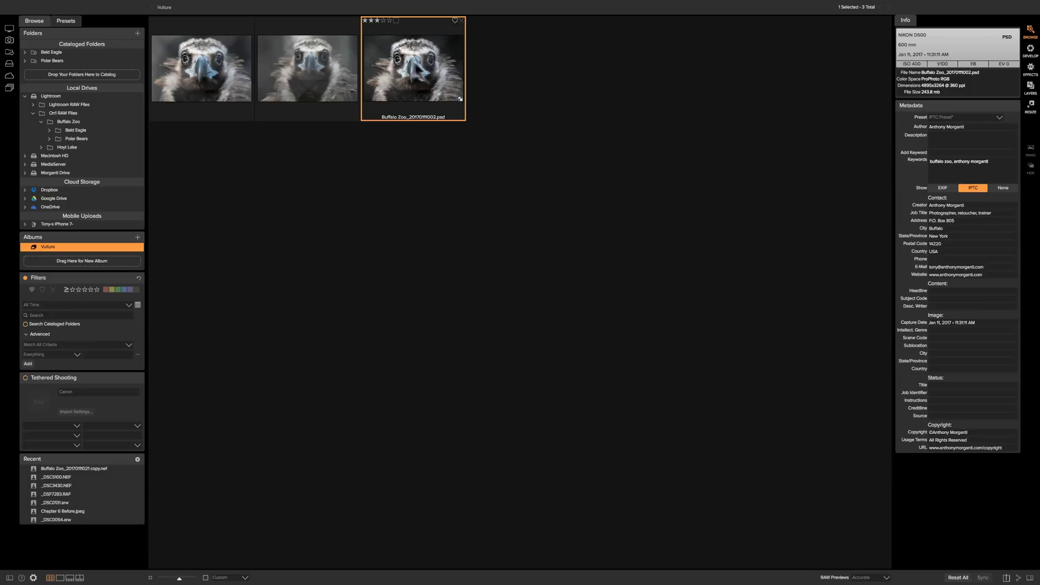
{"action": "left_click", "coordinate": [68, 123]}
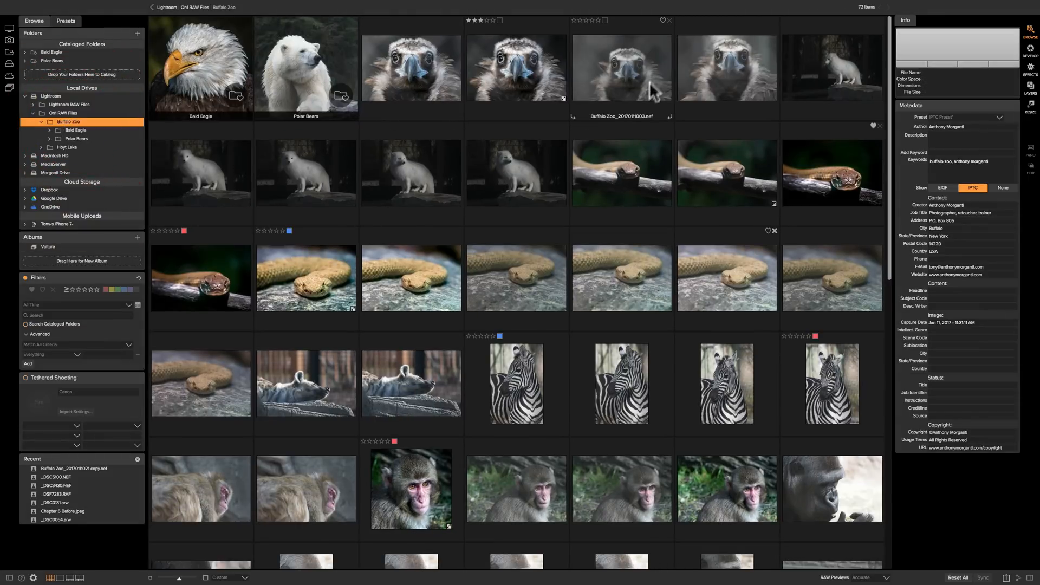
{"action": "left_click", "coordinate": [621, 66]}
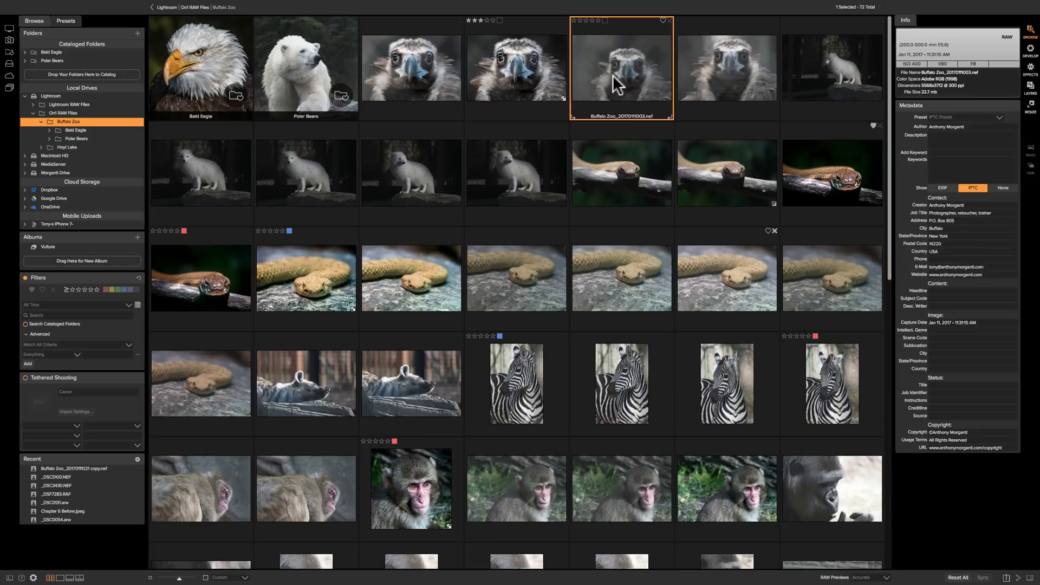
{"action": "mouse_move", "coordinate": [628, 74]}
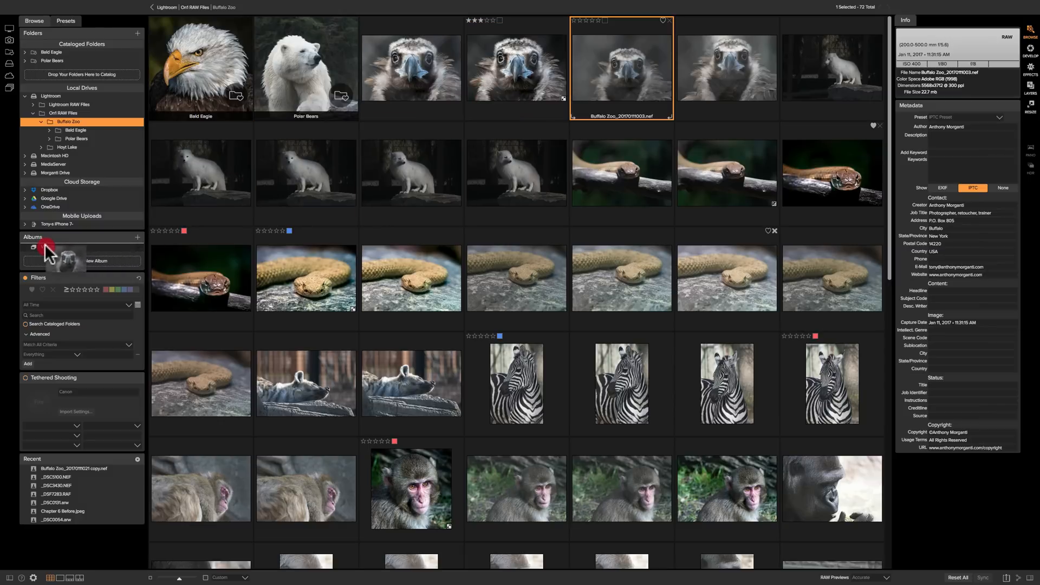
{"action": "left_click", "coordinate": [53, 247]}
{"action": "type", "text": "Vulture"}
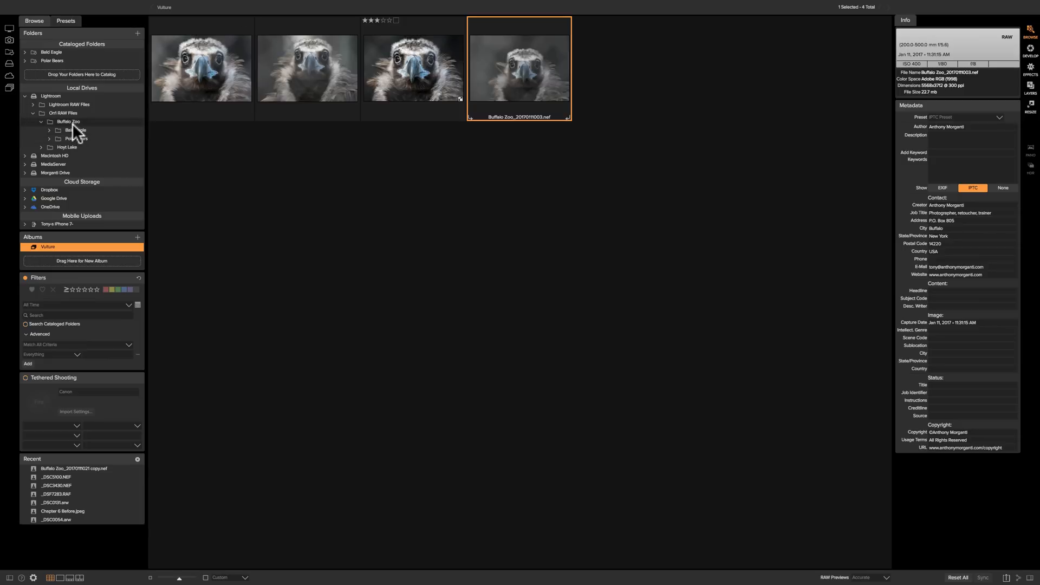
{"action": "left_click", "coordinate": [67, 121]}
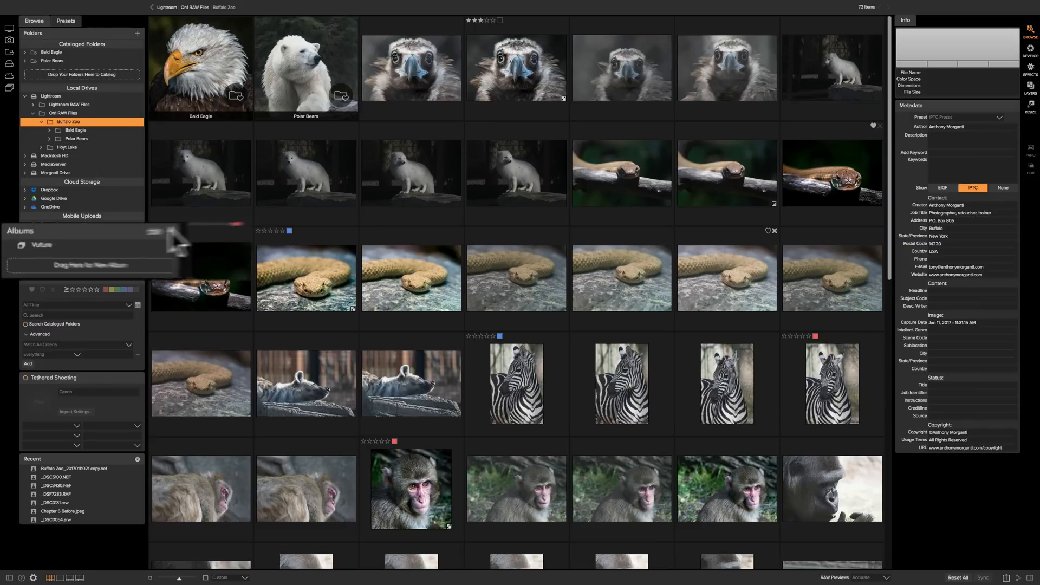
Start a smart album named 'Images to be Printed'
{"action": "left_click", "coordinate": [357, 209]}
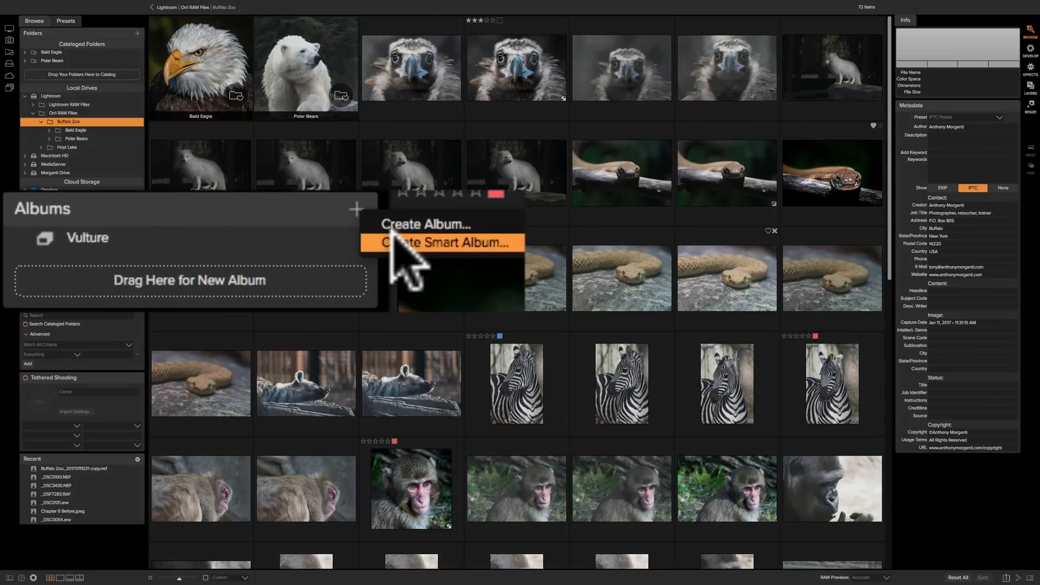
{"action": "left_click", "coordinate": [441, 242]}
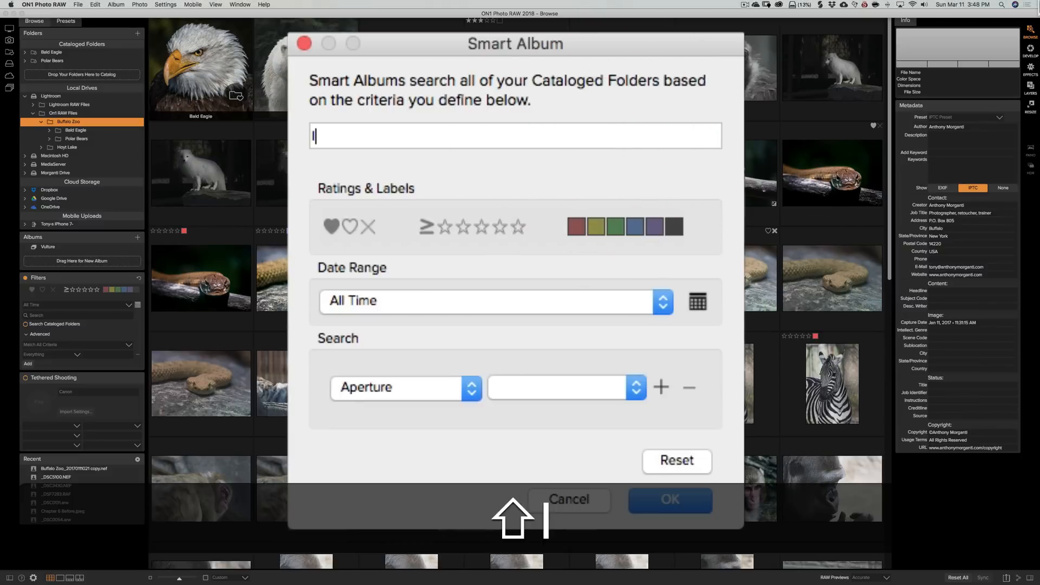
{"action": "type", "text": "Images to"}
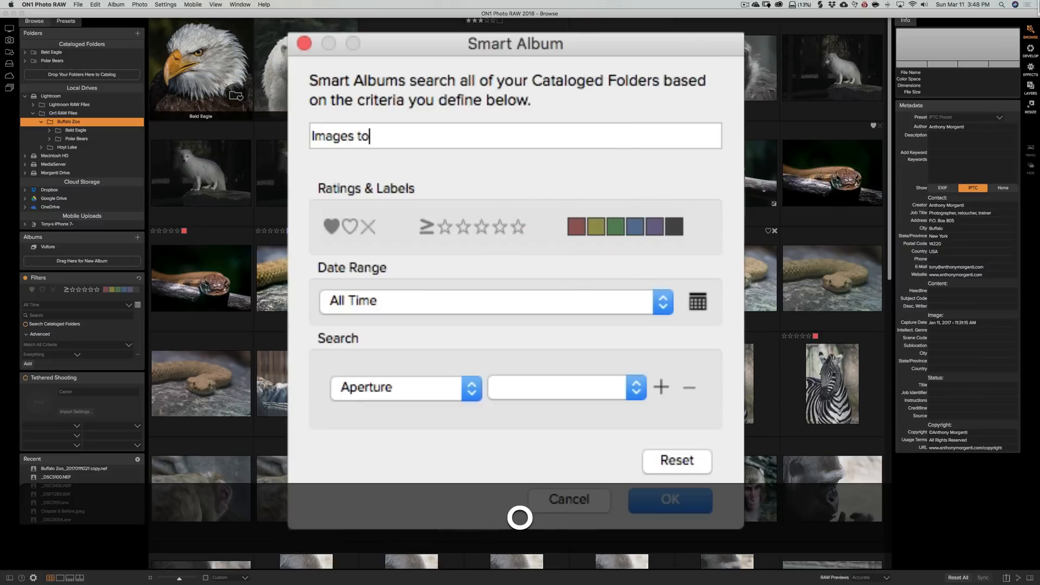
{"action": "type", "text": "be Pr"}
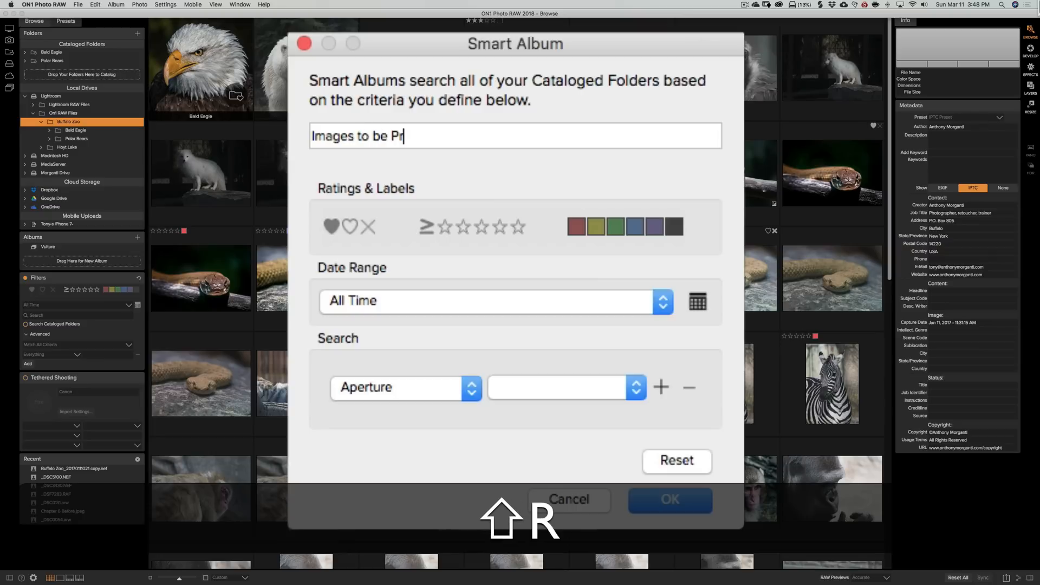
{"action": "type", "text": "inted"}
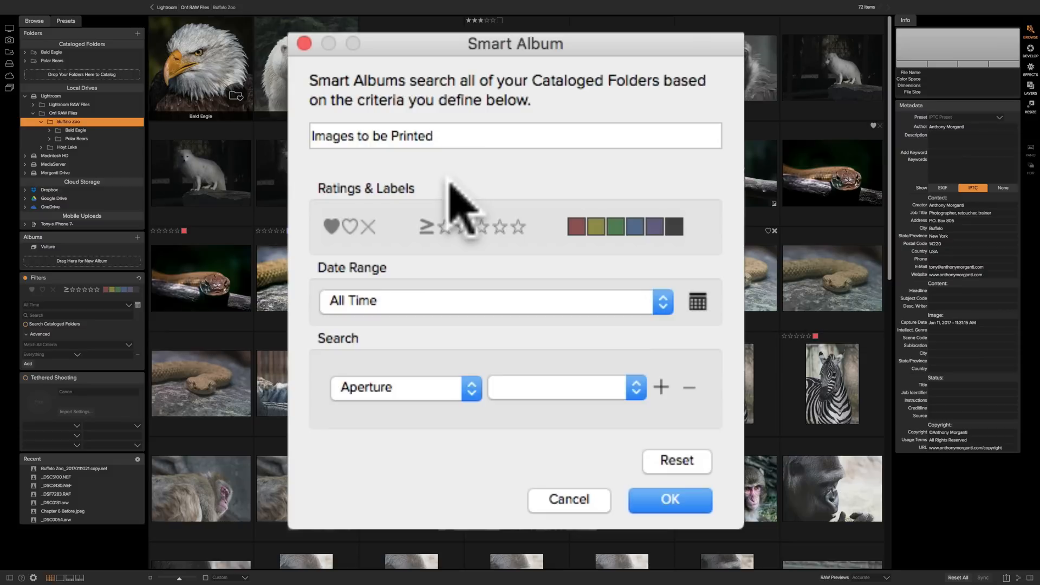
{"action": "mouse_move", "coordinate": [435, 222]}
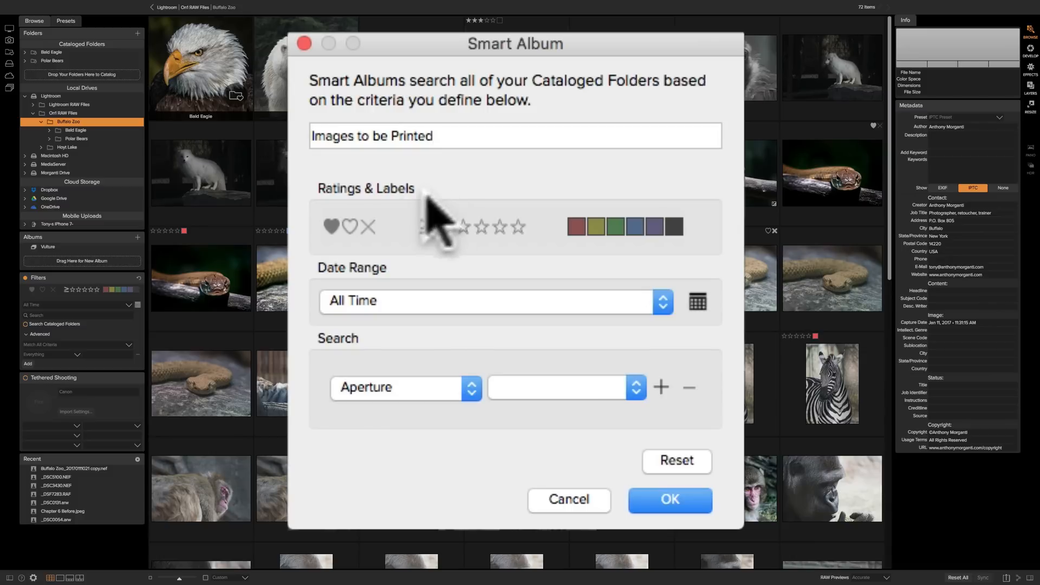
{"action": "mouse_move", "coordinate": [332, 227]}
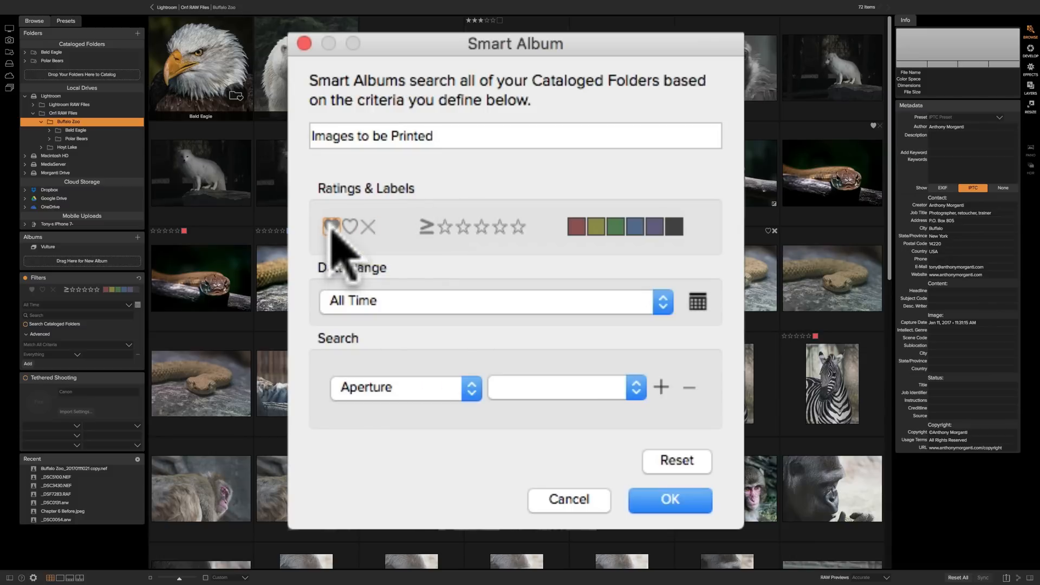
{"action": "mouse_move", "coordinate": [332, 225]}
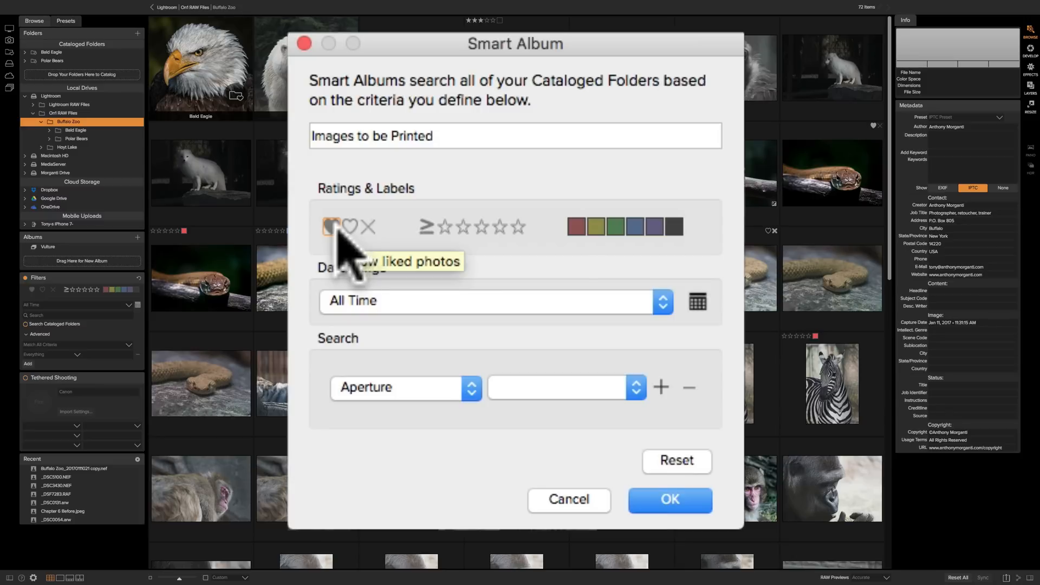
{"action": "mouse_move", "coordinate": [350, 226]}
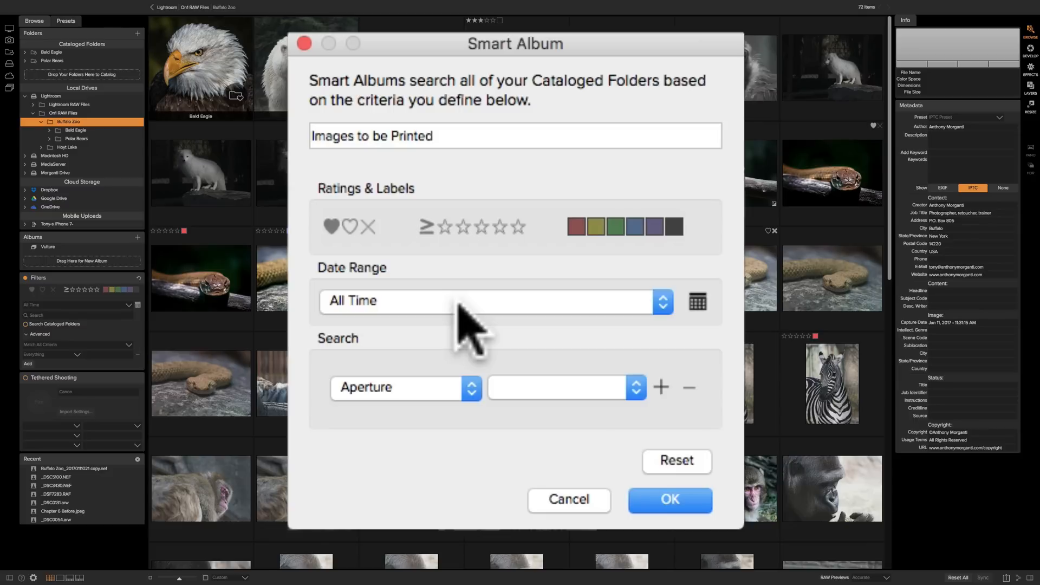
Keep the date range at All Time and set the criteria to red-labeled photos
{"action": "left_click", "coordinate": [491, 300]}
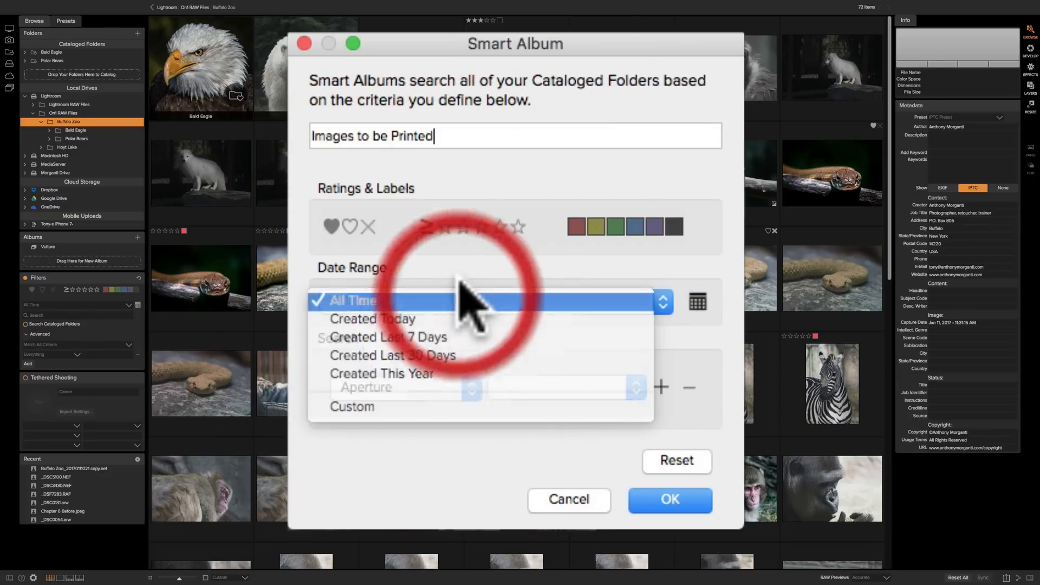
{"action": "left_click", "coordinate": [491, 300]}
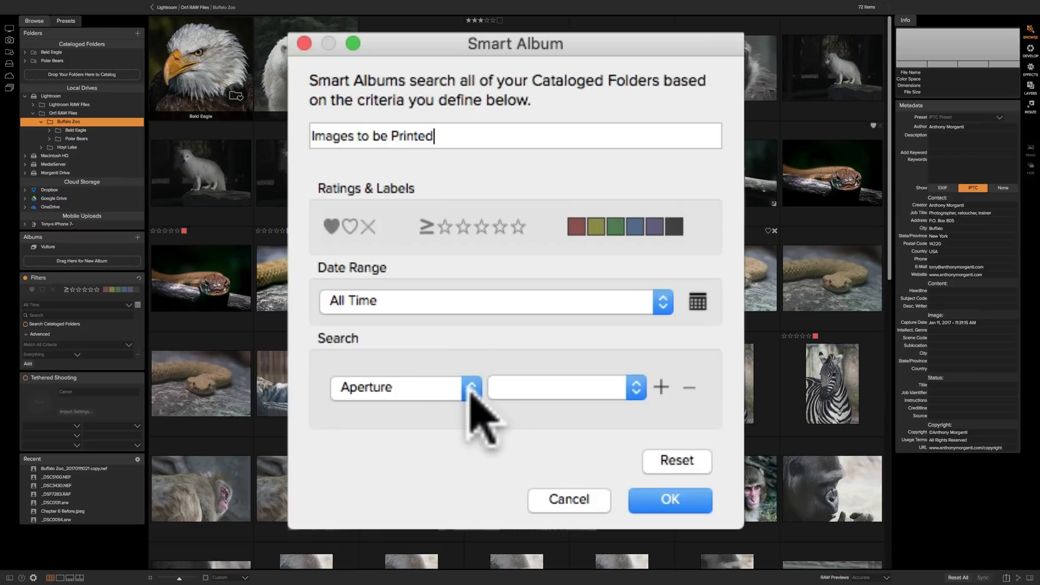
{"action": "left_click", "coordinate": [397, 387]}
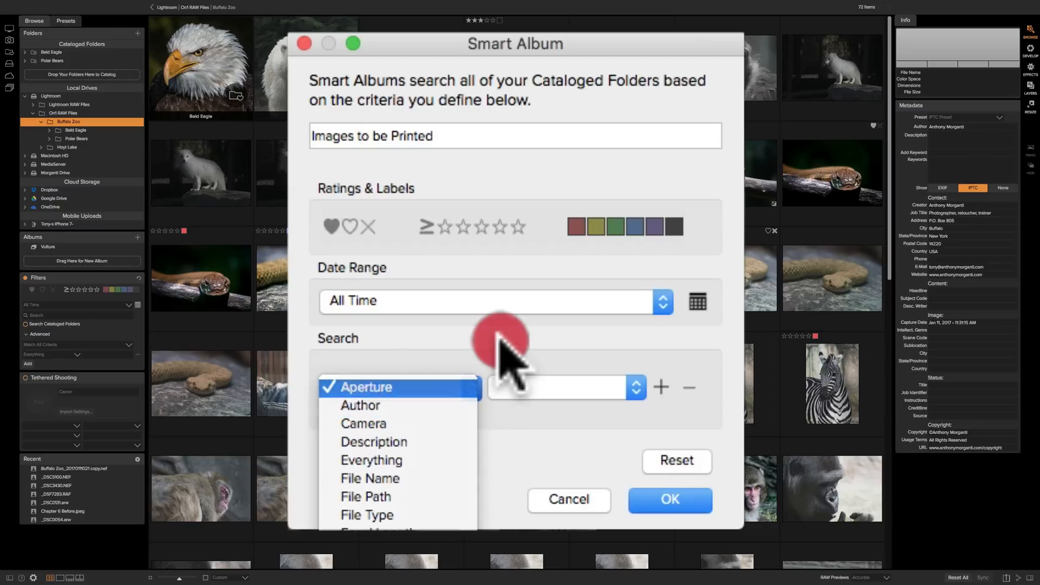
{"action": "left_click", "coordinate": [366, 387]}
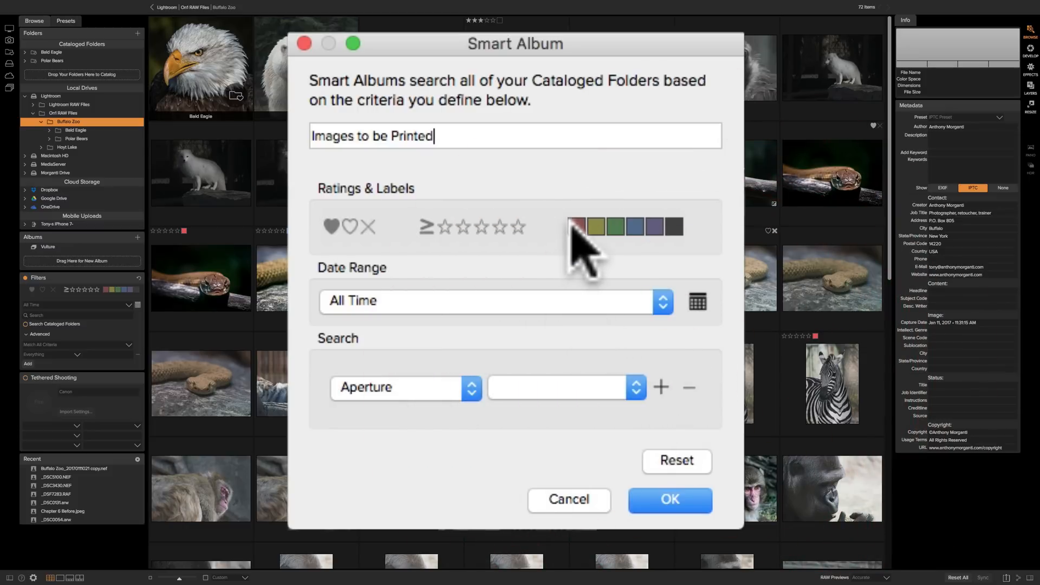
{"action": "mouse_move", "coordinate": [576, 226]}
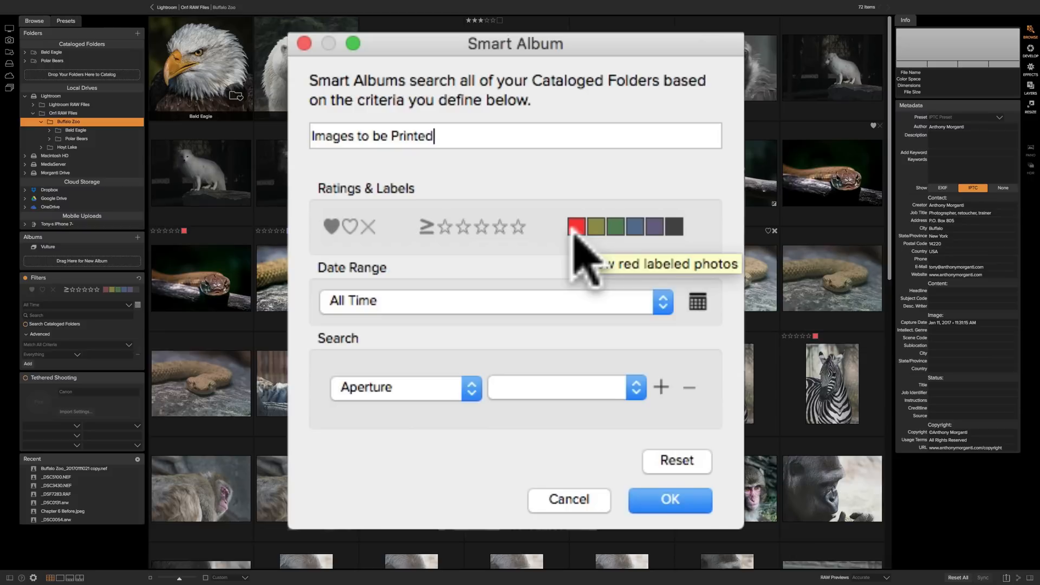
{"action": "left_click", "coordinate": [569, 500]}
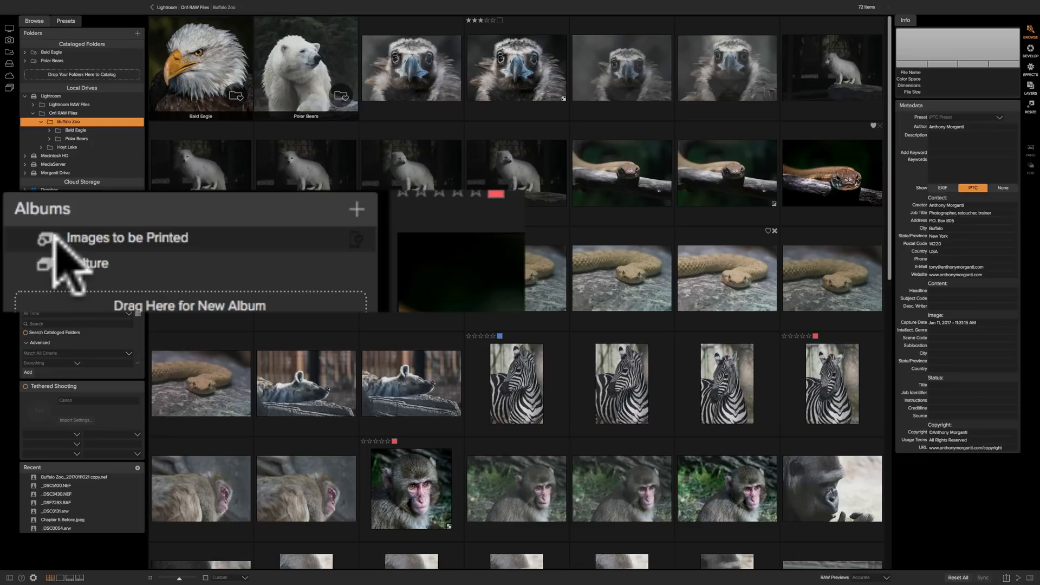
{"action": "mouse_move", "coordinate": [64, 256]}
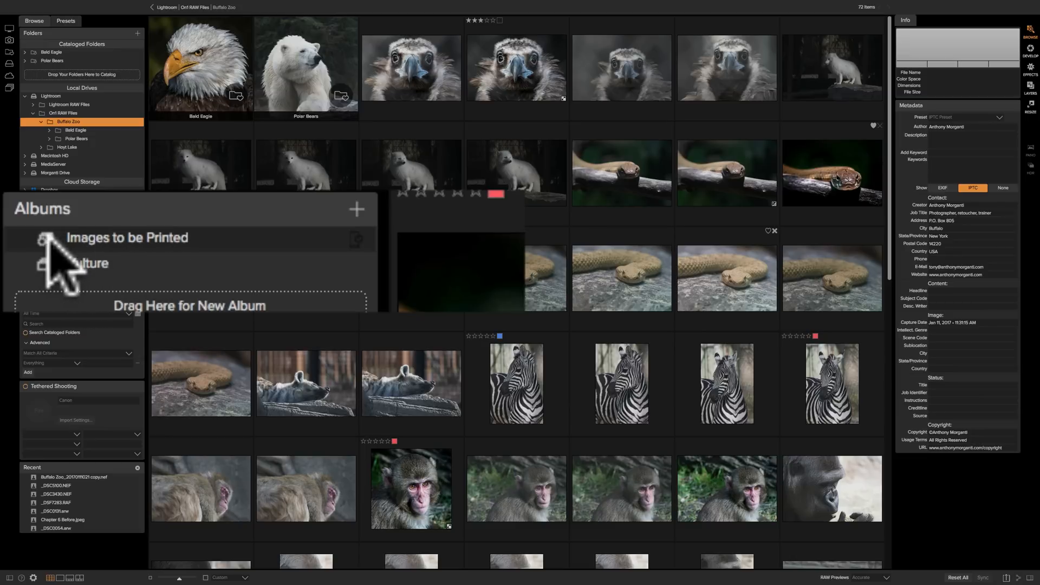
Show the Images to be Printed album and set the first eagle photo's label to None
{"action": "left_click", "coordinate": [109, 240]}
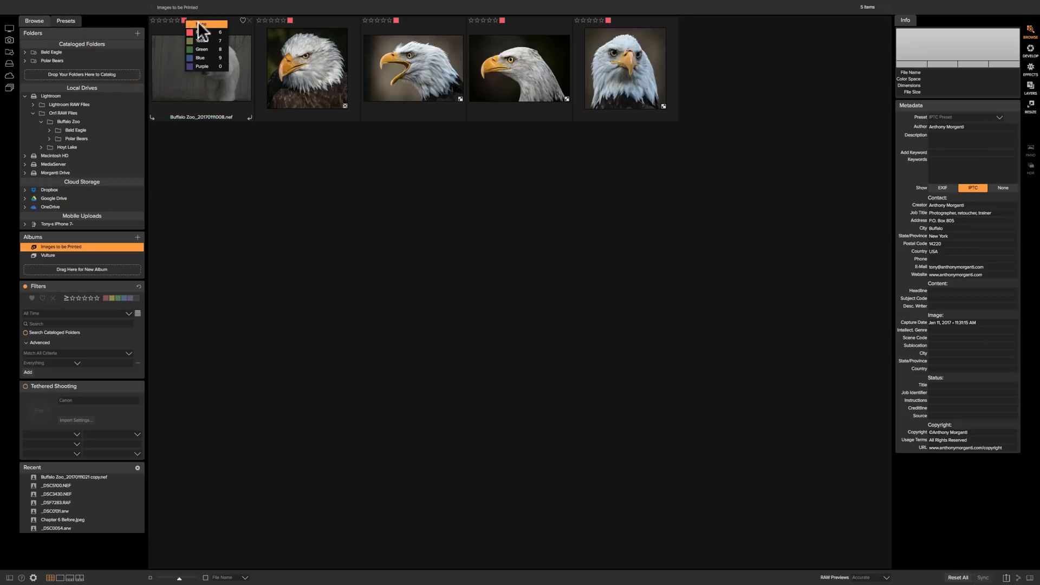
{"action": "left_click", "coordinate": [188, 31]}
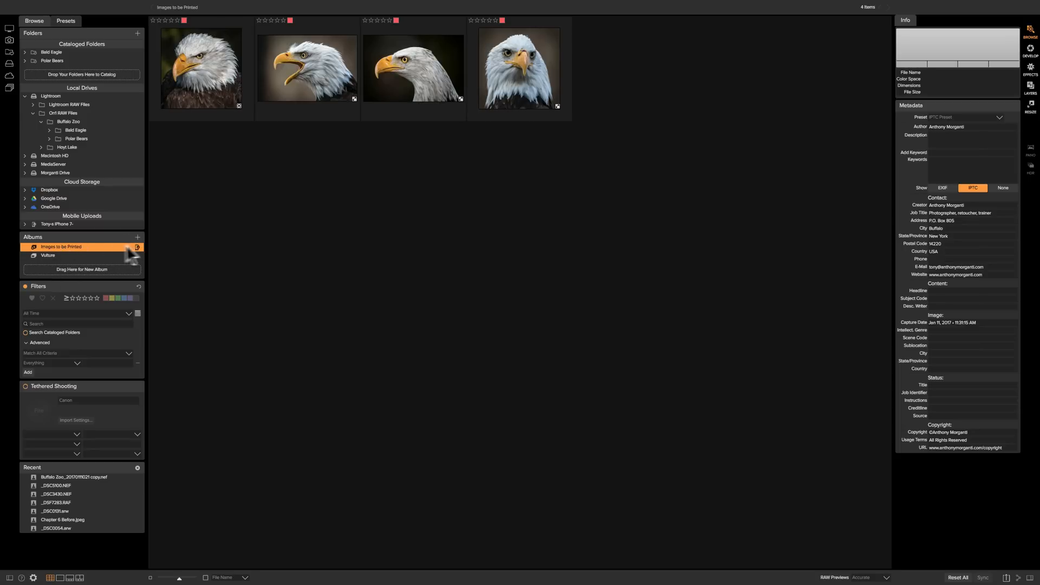
{"action": "mouse_move", "coordinate": [126, 247]}
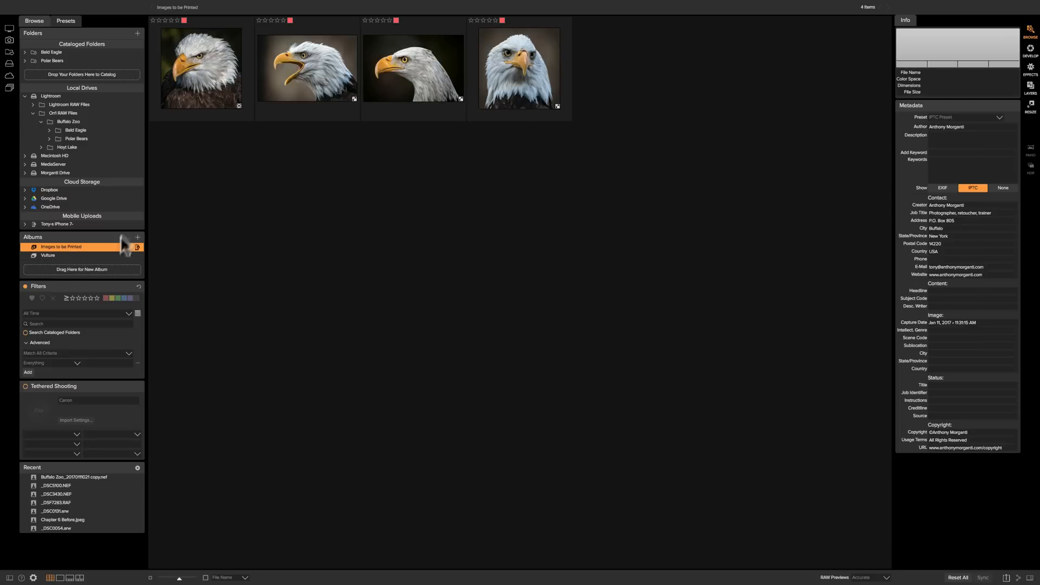
Give the polar bear standing on rocks a red label and return to the Images to be Printed album
{"action": "left_click", "coordinate": [51, 52]}
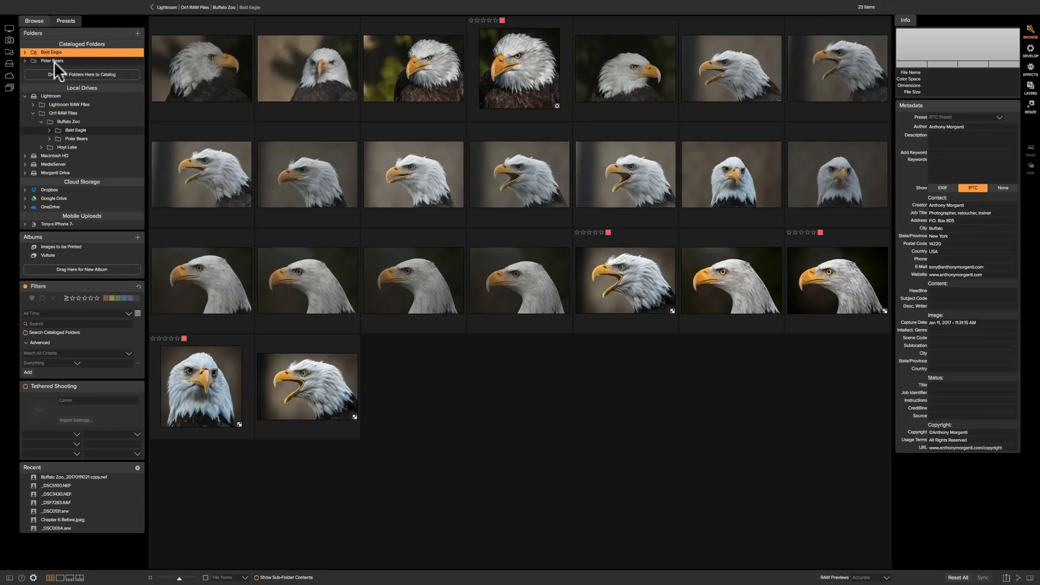
{"action": "left_click", "coordinate": [52, 61]}
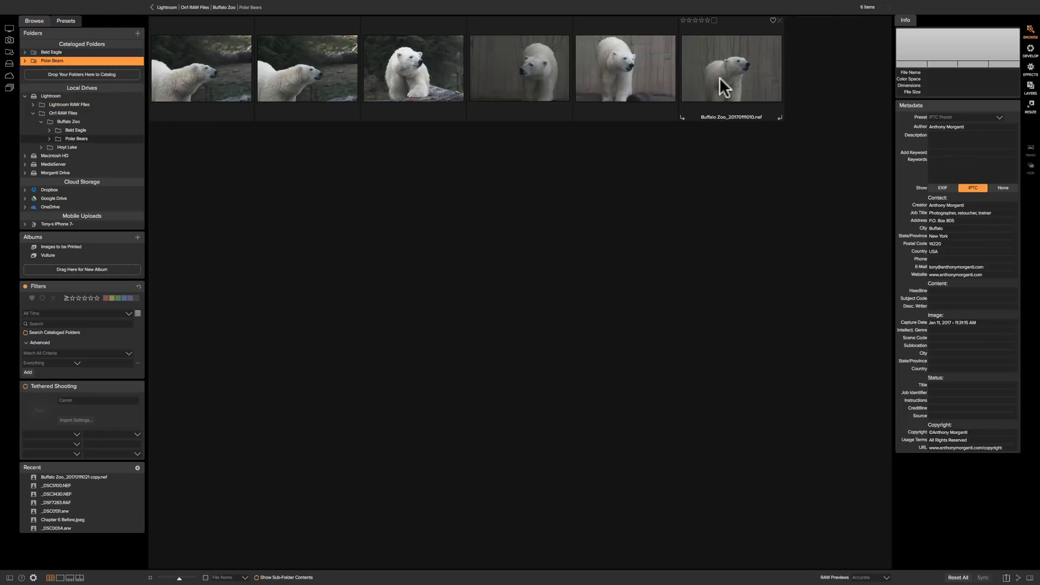
{"action": "left_click", "coordinate": [731, 67]}
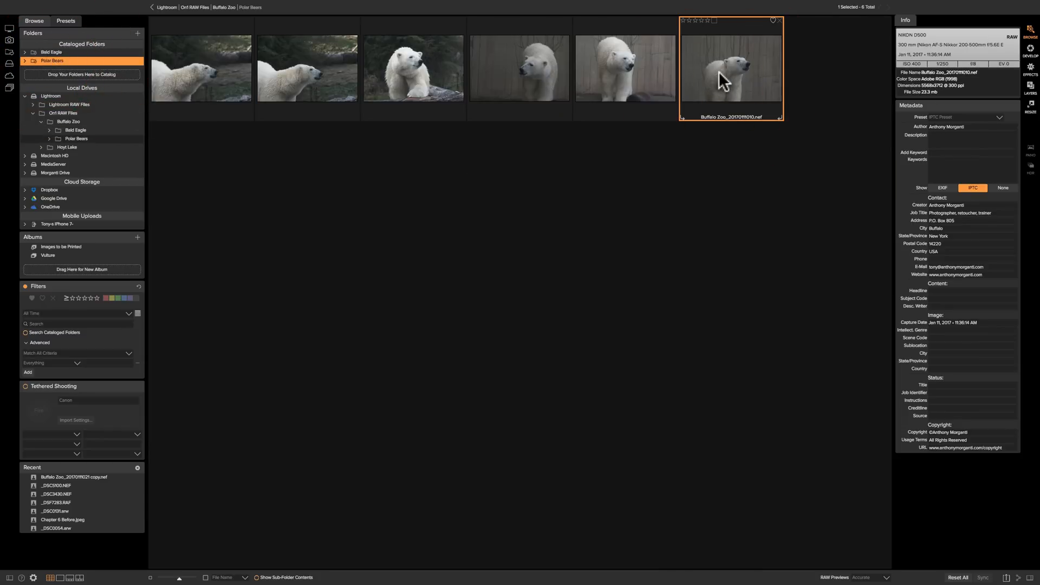
{"action": "left_click", "coordinate": [413, 68]}
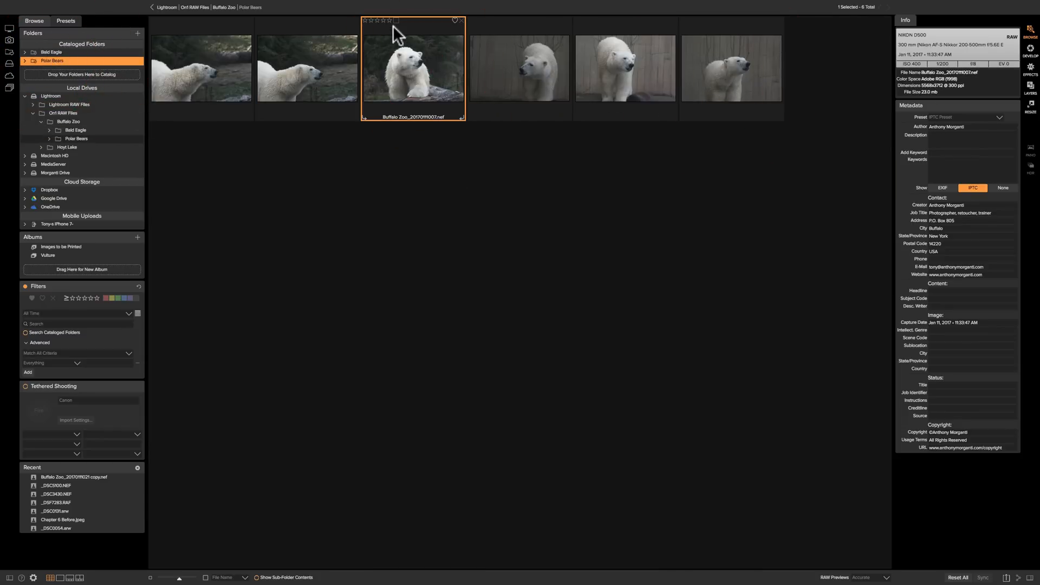
{"action": "left_click", "coordinate": [395, 20]}
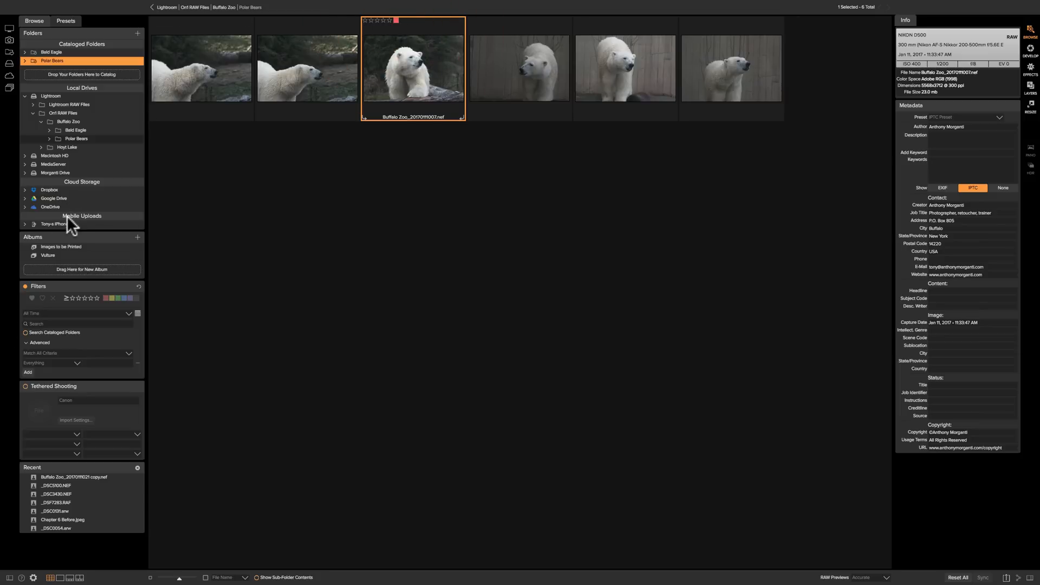
{"action": "left_click", "coordinate": [60, 247]}
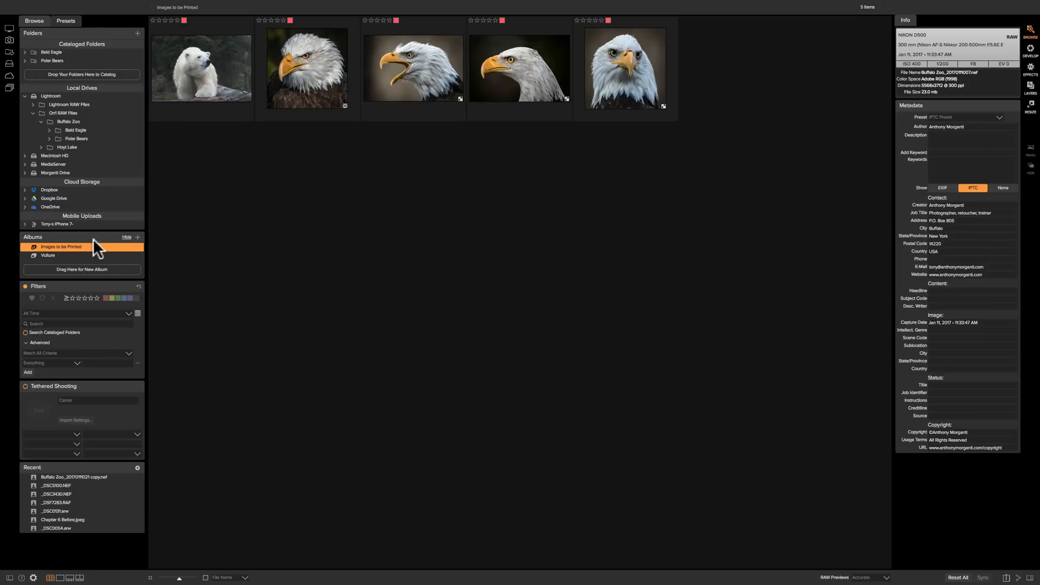
{"action": "mouse_move", "coordinate": [50, 52]}
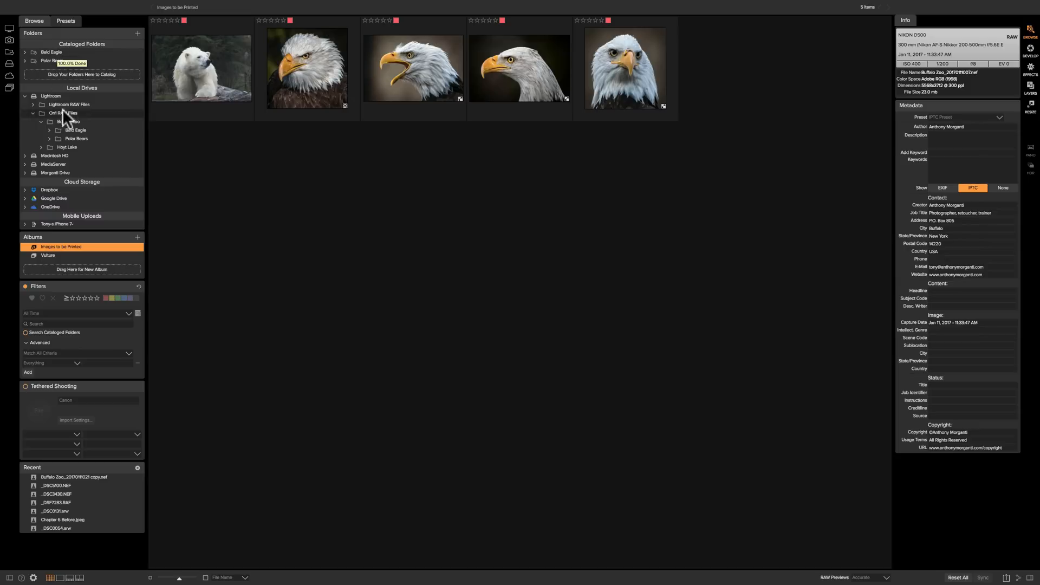
Look through the Buffalo Zoo folder's thumbnails, then return to the Images to be Printed album
{"action": "left_click", "coordinate": [69, 122]}
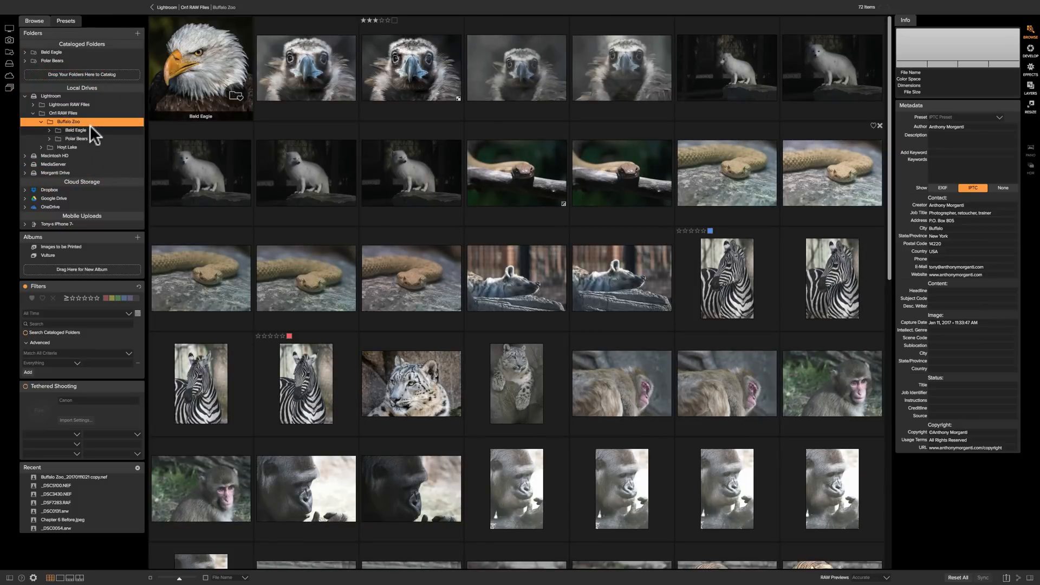
{"action": "mouse_move", "coordinate": [307, 182]}
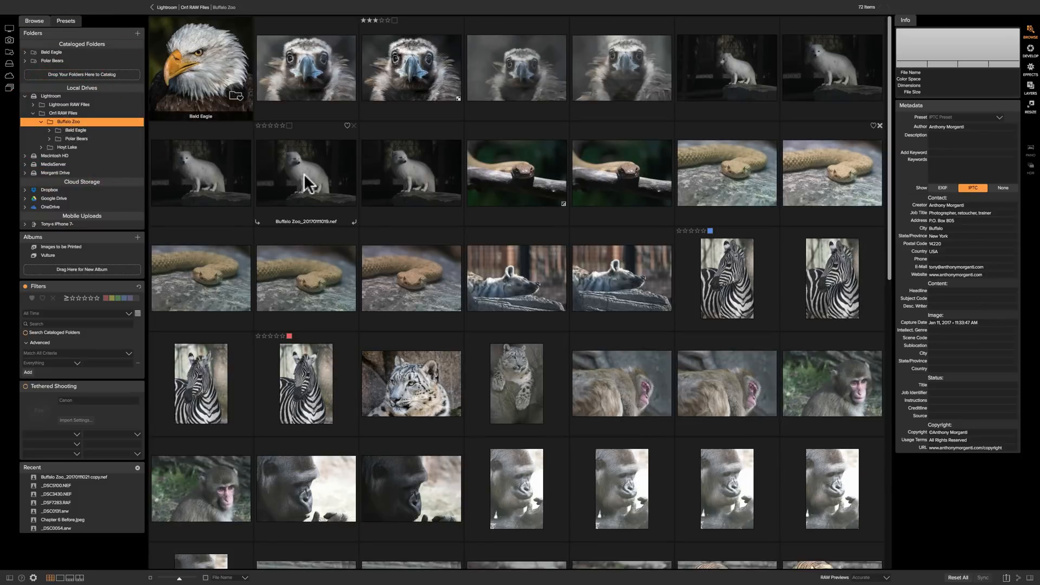
{"action": "scroll", "scroll_direction": "down", "scroll_amount": 3}
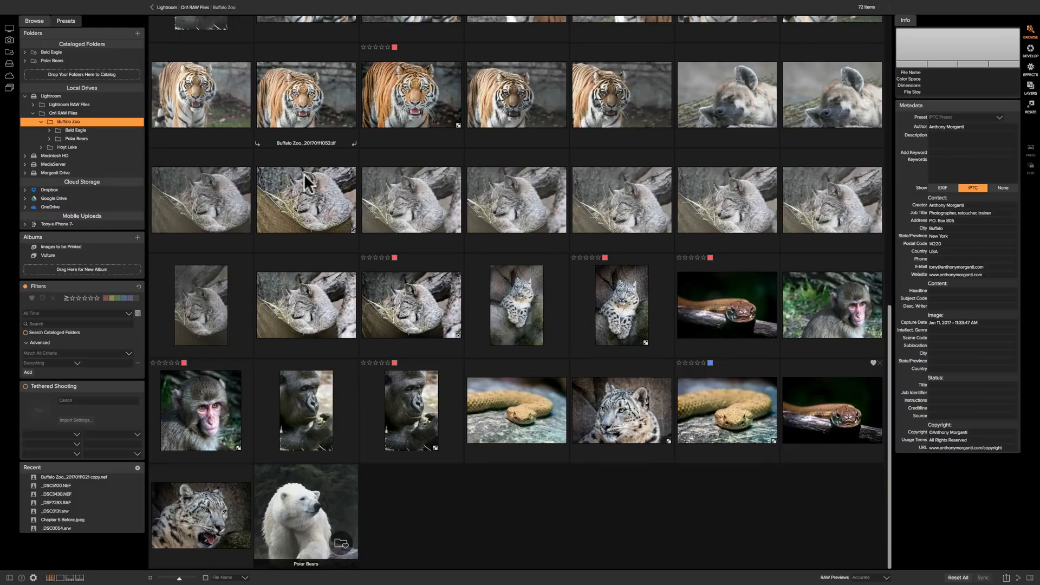
{"action": "mouse_move", "coordinate": [841, 419]}
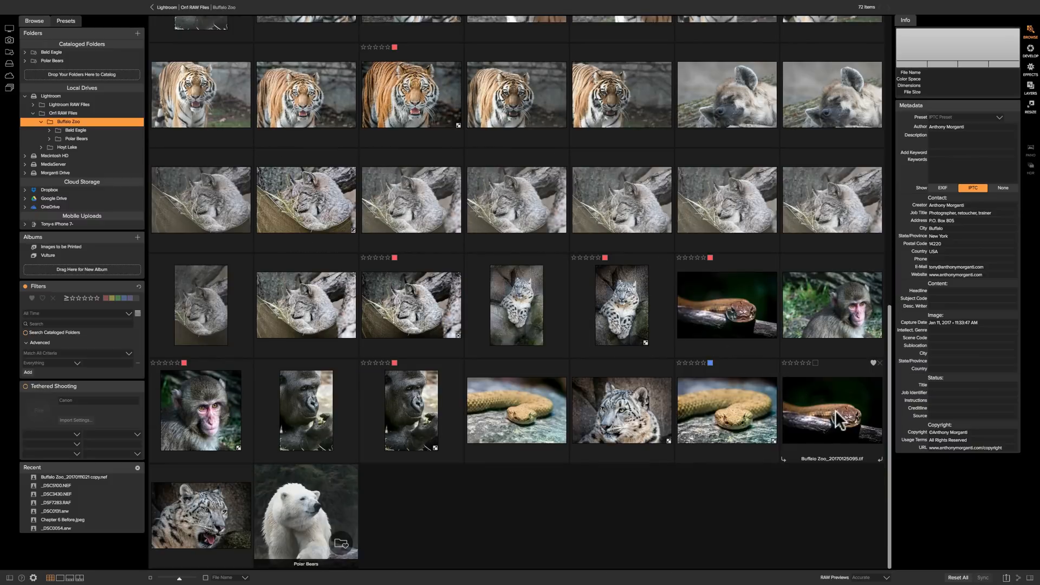
{"action": "mouse_move", "coordinate": [821, 371]}
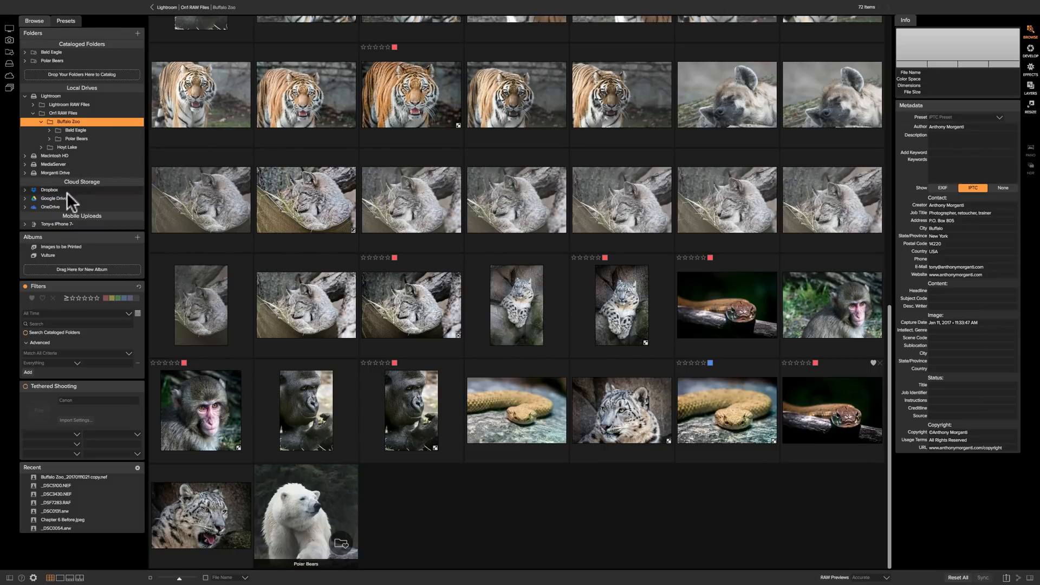
{"action": "mouse_move", "coordinate": [60, 250]}
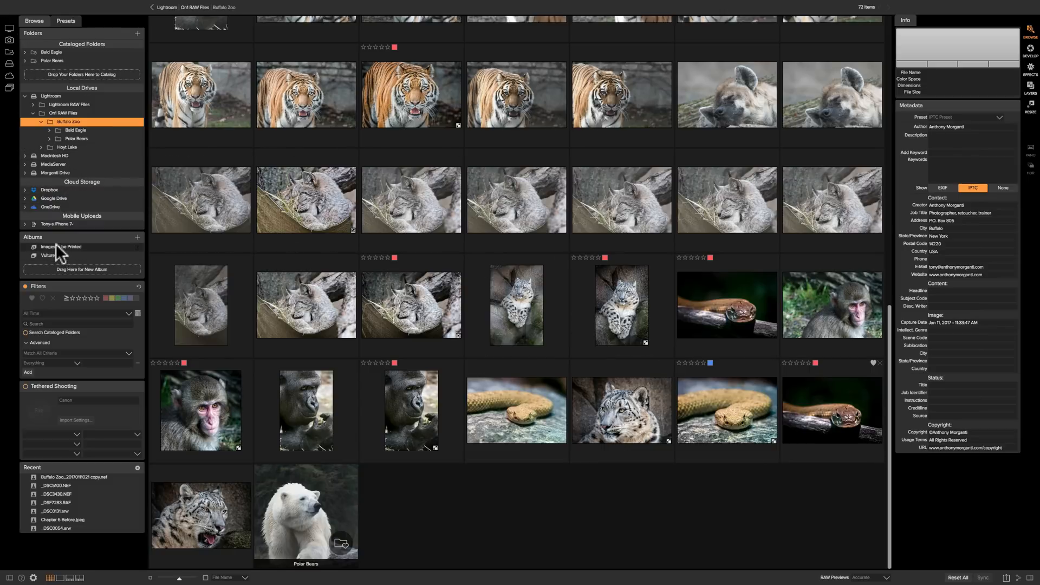
{"action": "left_click", "coordinate": [61, 247]}
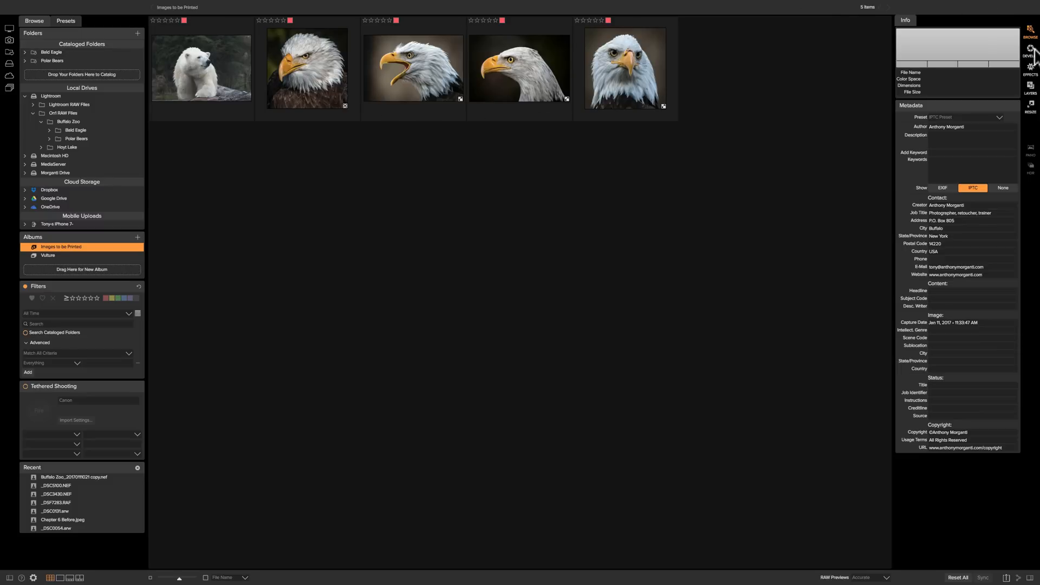
{"action": "mouse_move", "coordinate": [788, 101]}
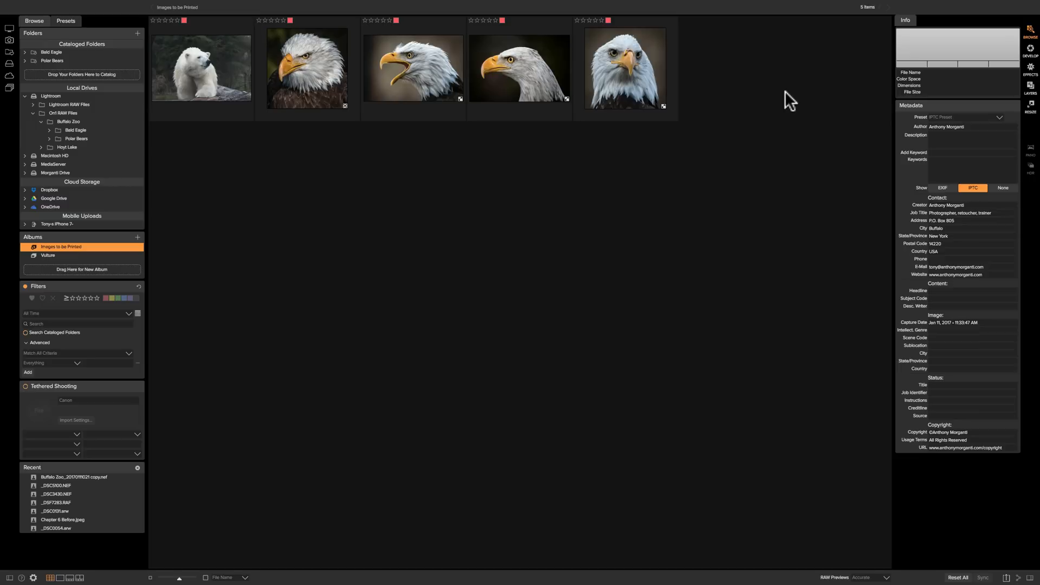